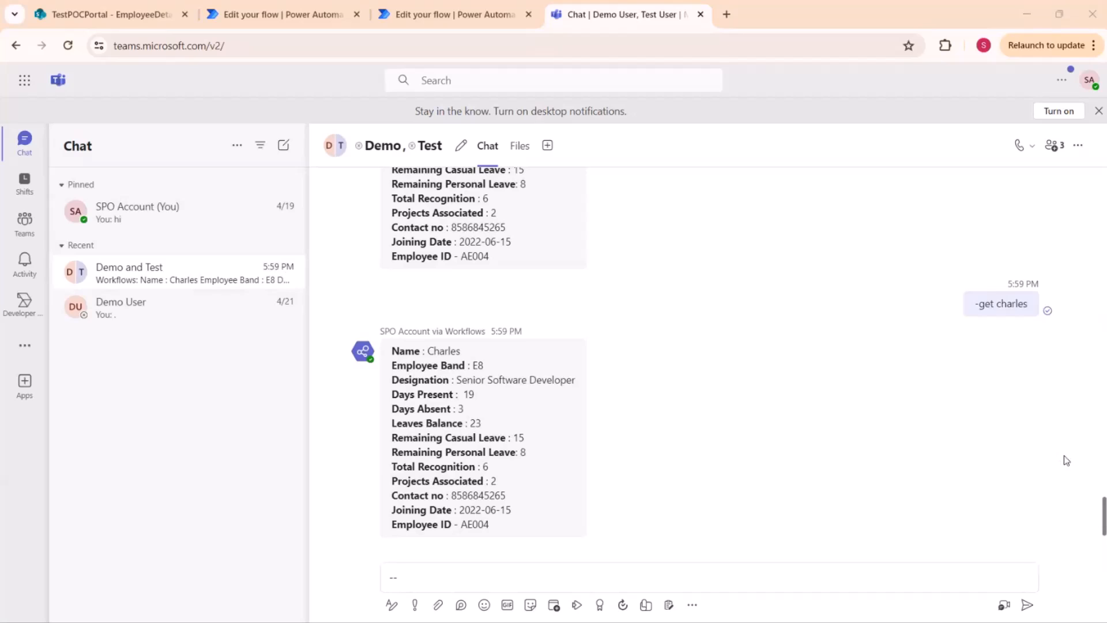
Send '-get michel' in the Demo and Test chat and receive Michel's employee details card from the Workflows bot.
left_click(621, 574)
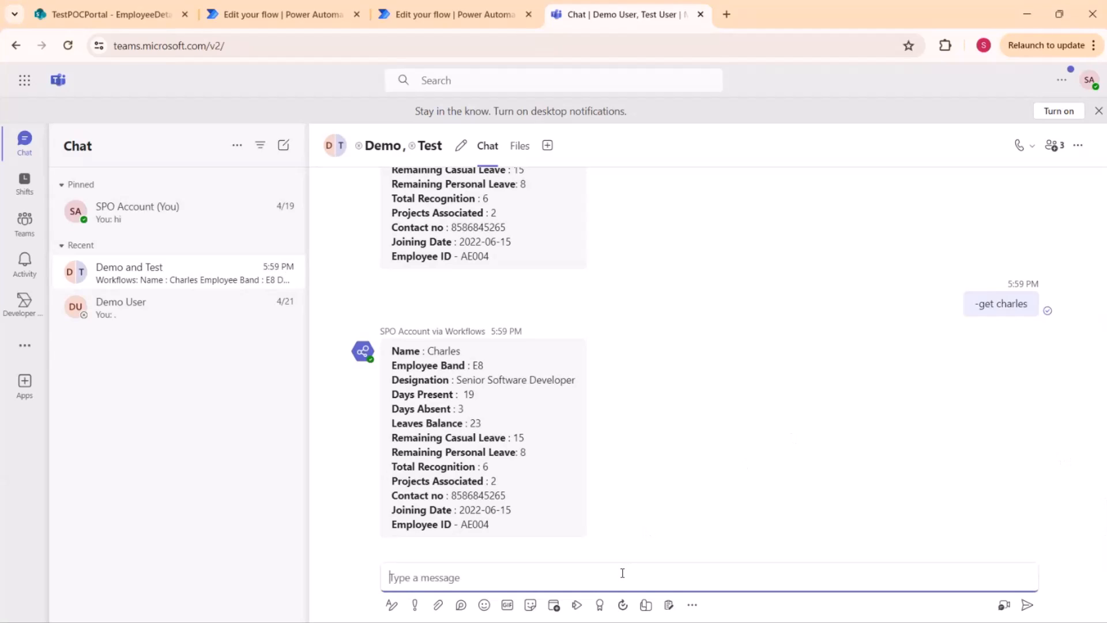
type("-get")
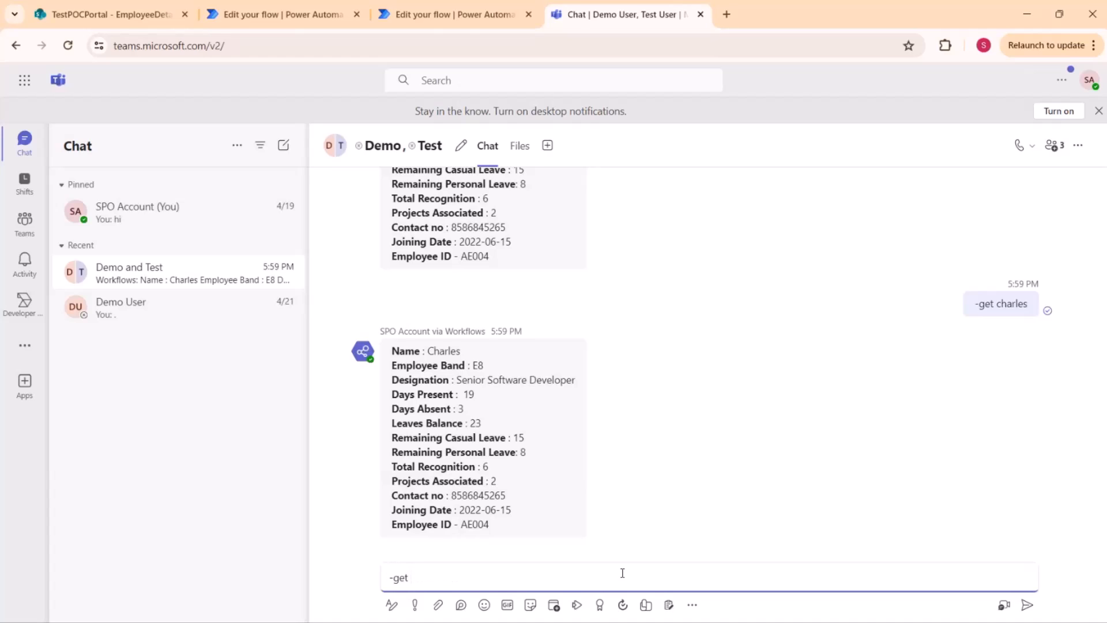
type("char")
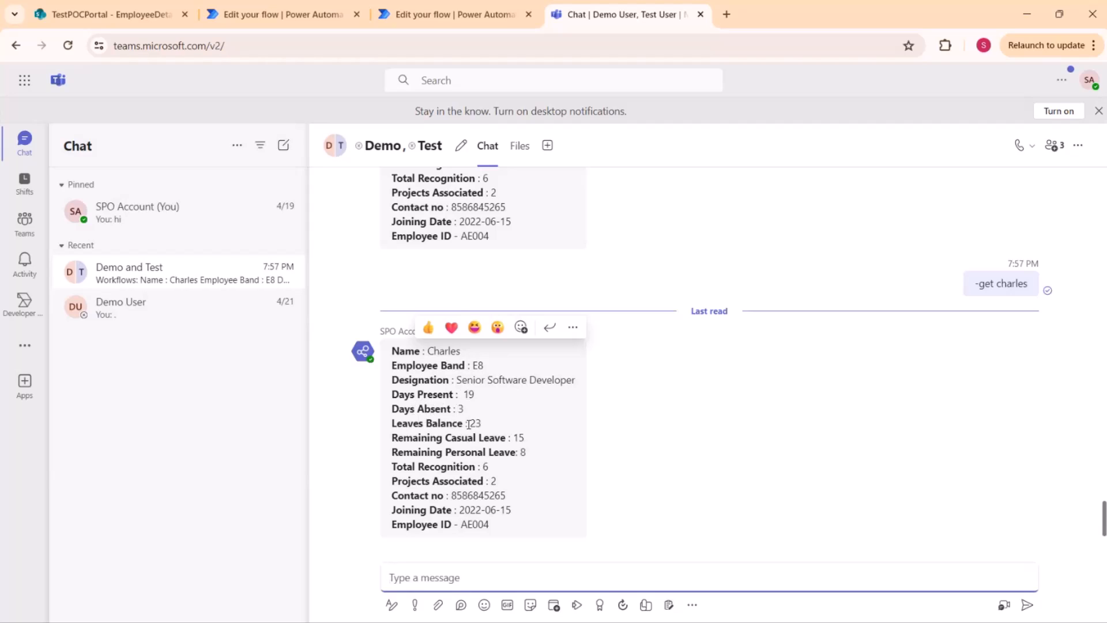
mouse_move(494, 438)
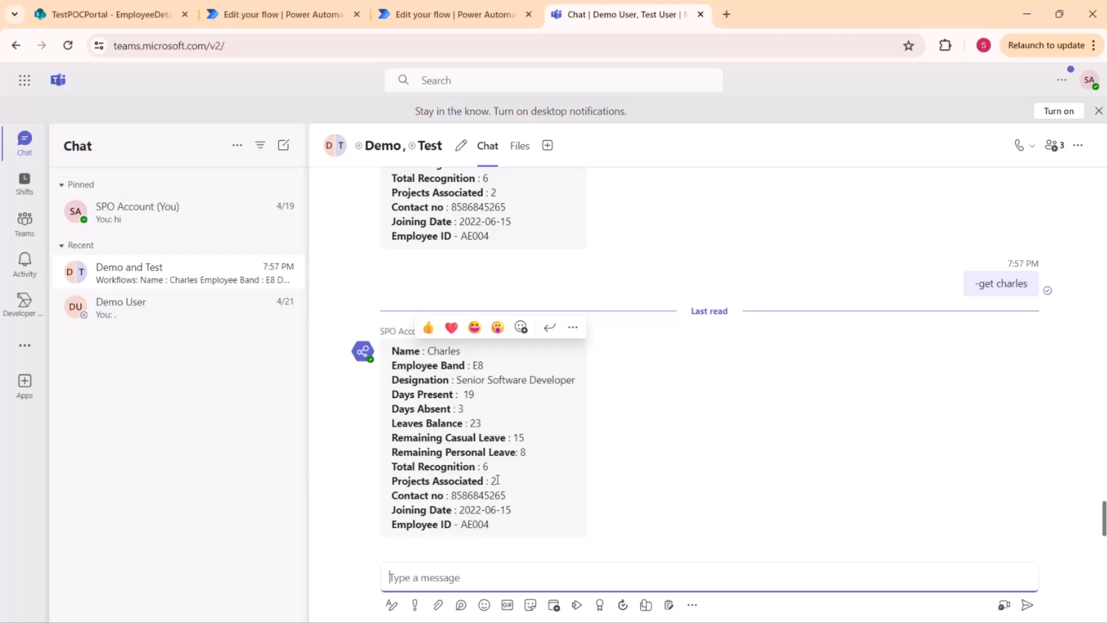
type("-get m")
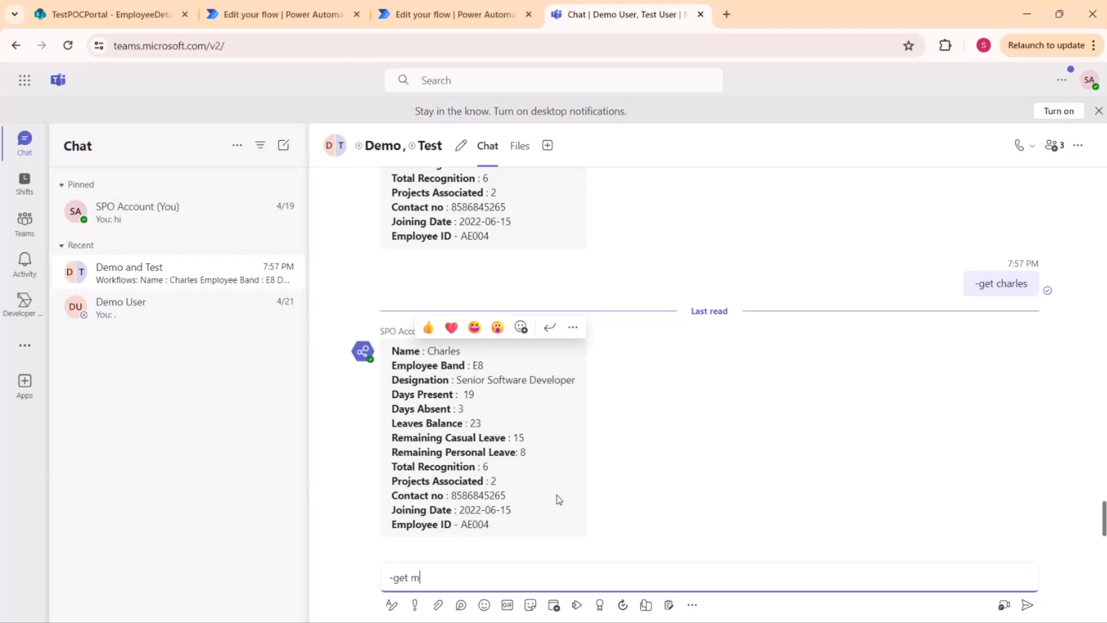
type("ichel")
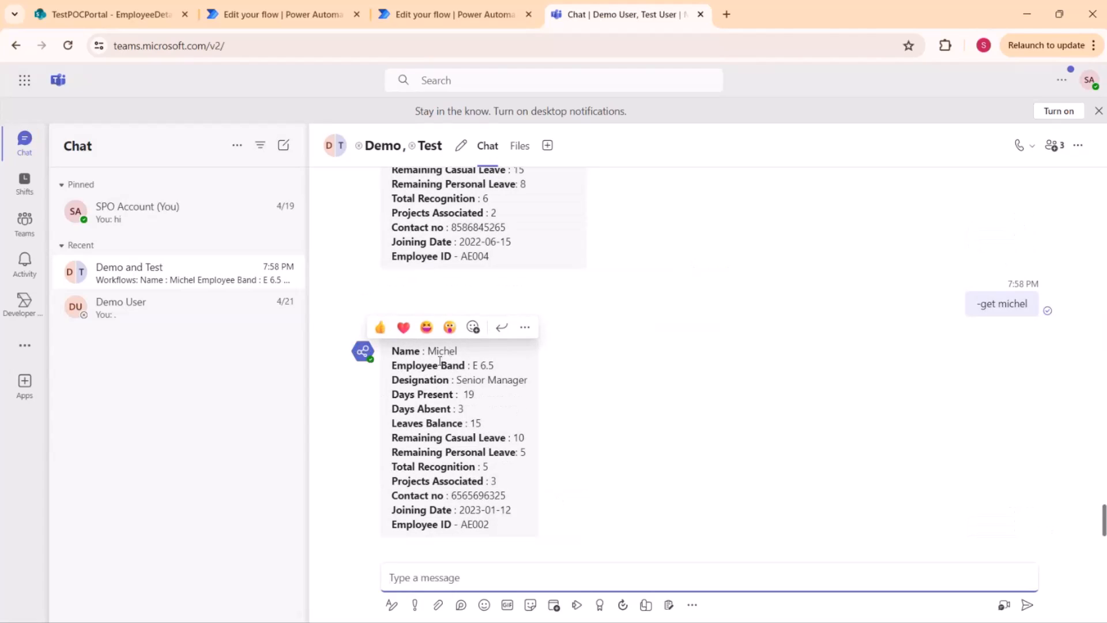
mouse_move(581, 499)
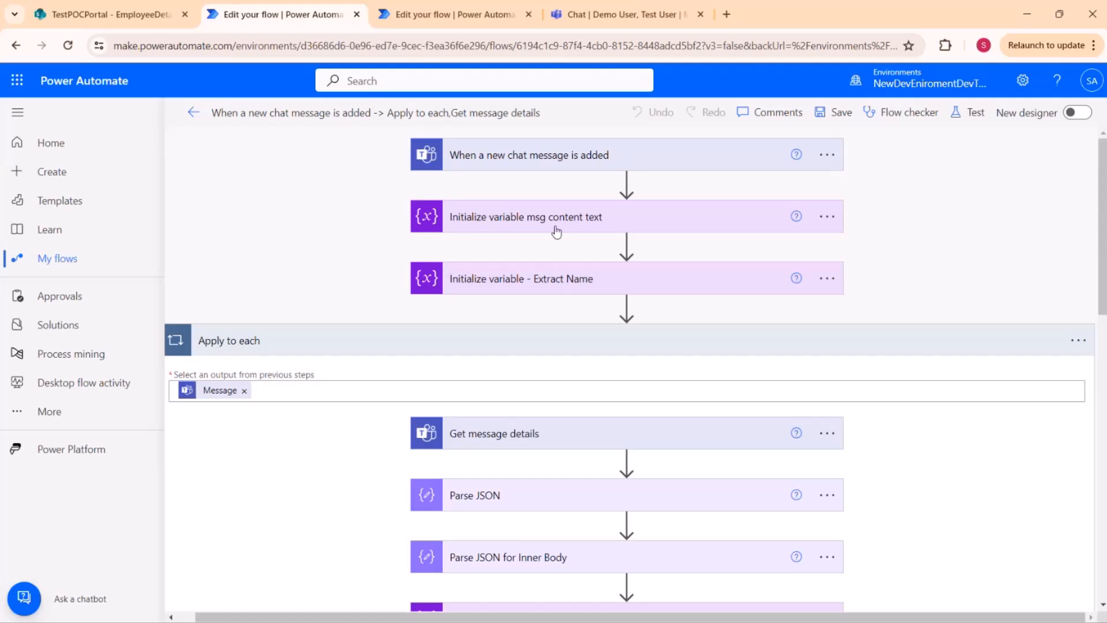
mouse_move(609, 227)
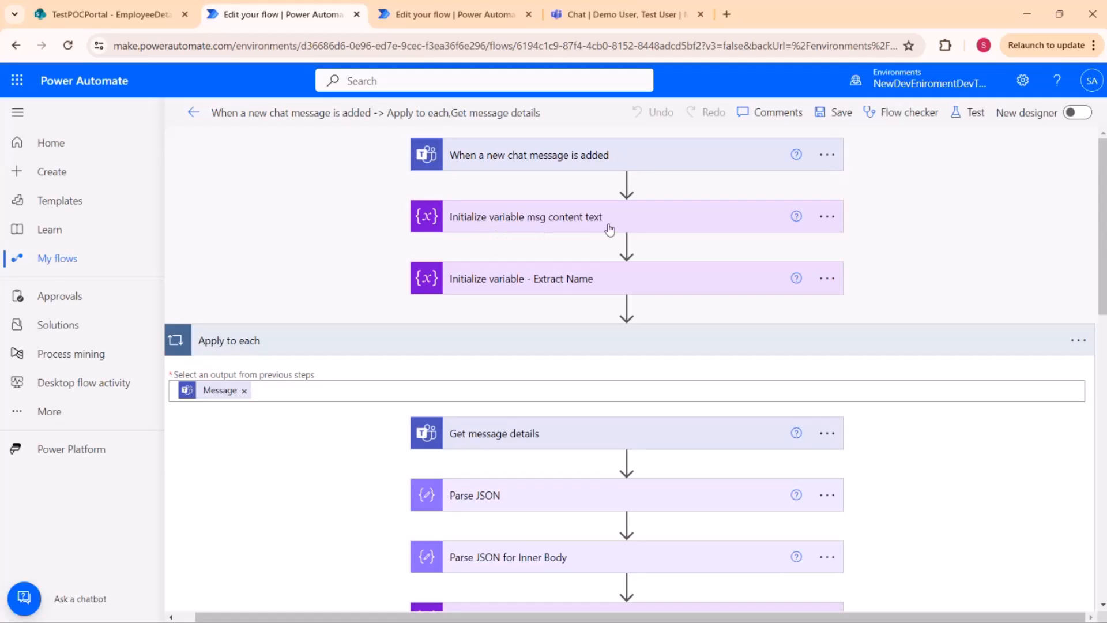
mouse_move(574, 219)
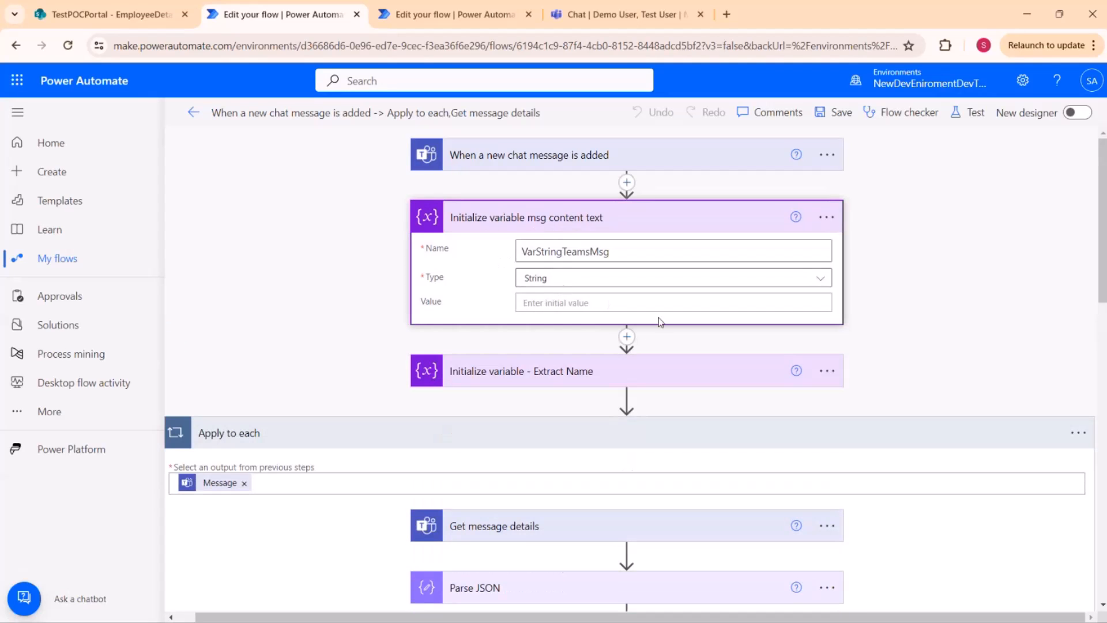
mouse_move(847, 341)
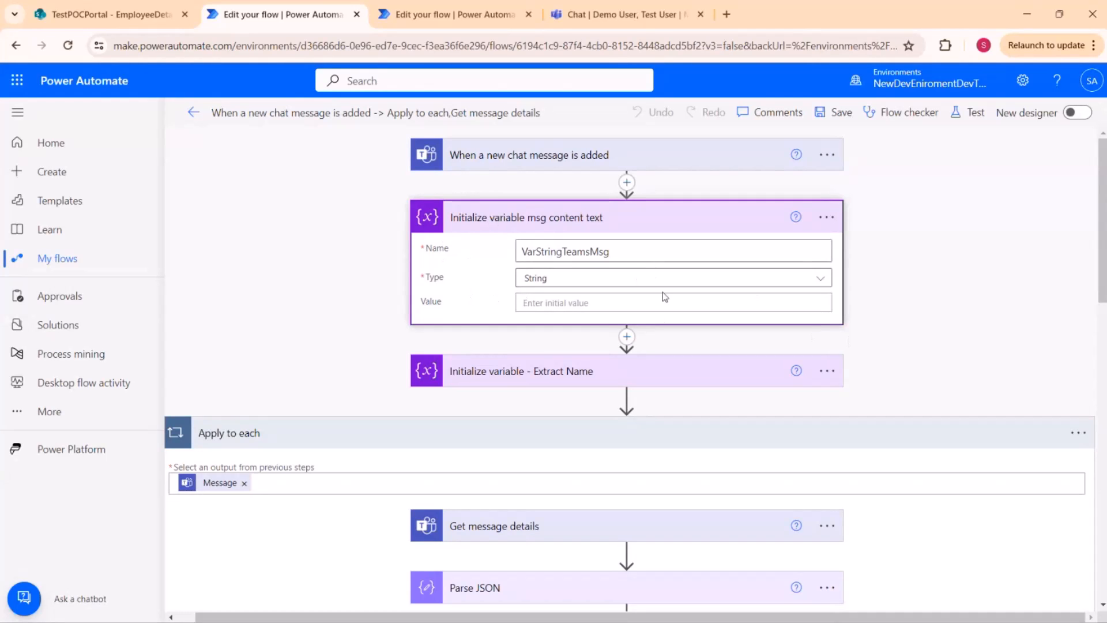
Switch to the other open flow editor showing the chat-message trigger and VarStringTeamsMsg initialisation.
left_click(520, 371)
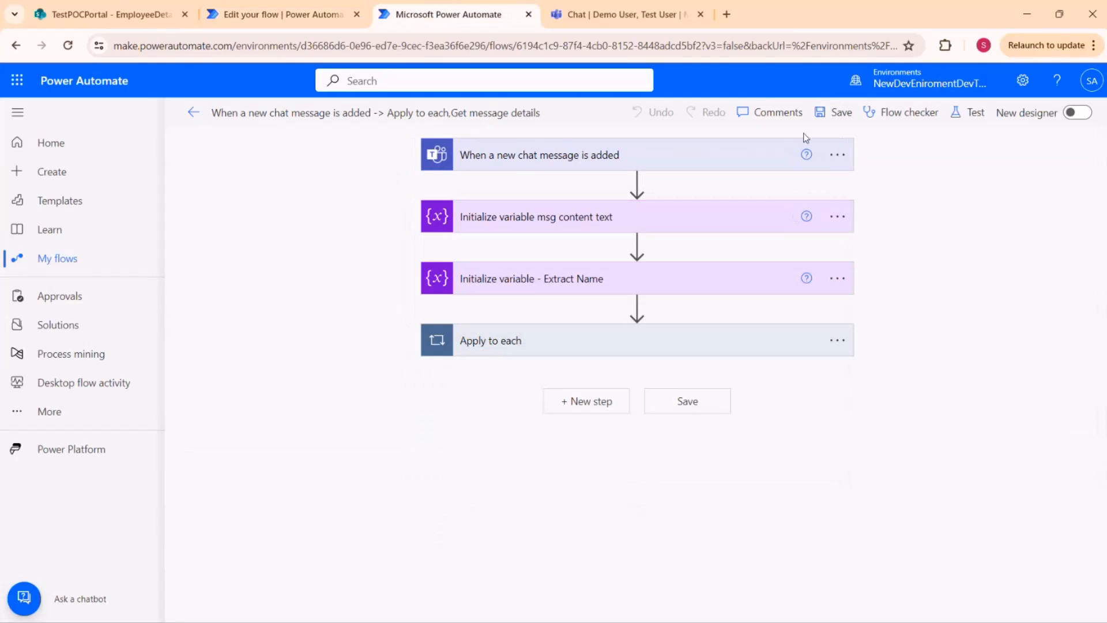
Start a manual test so the flow waits for a chat message, then return to the Teams chat.
left_click(976, 113)
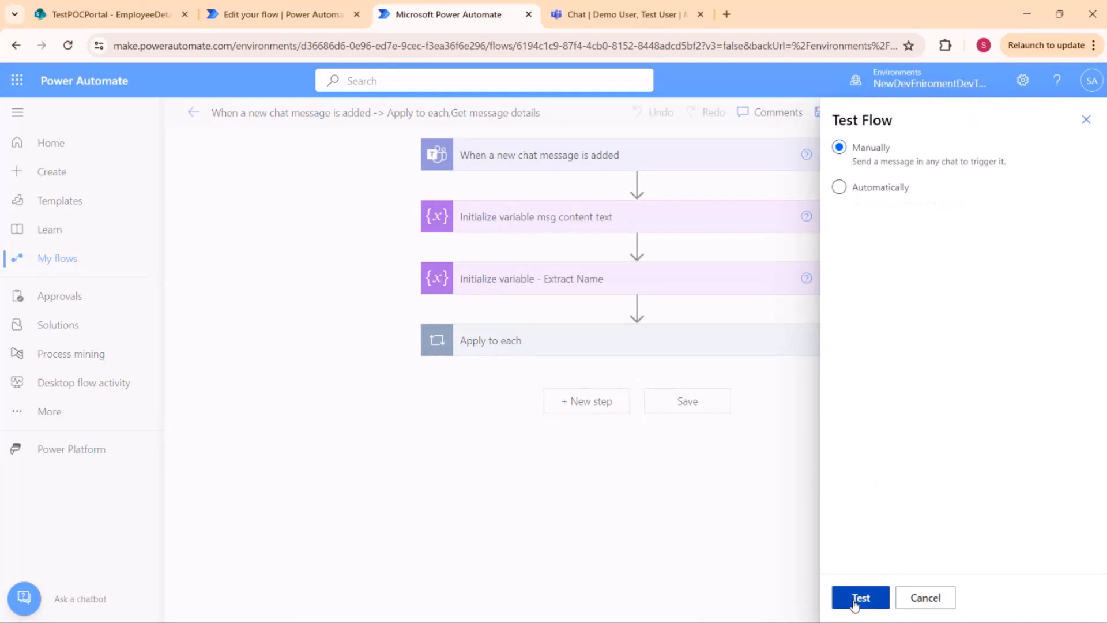
left_click(860, 597)
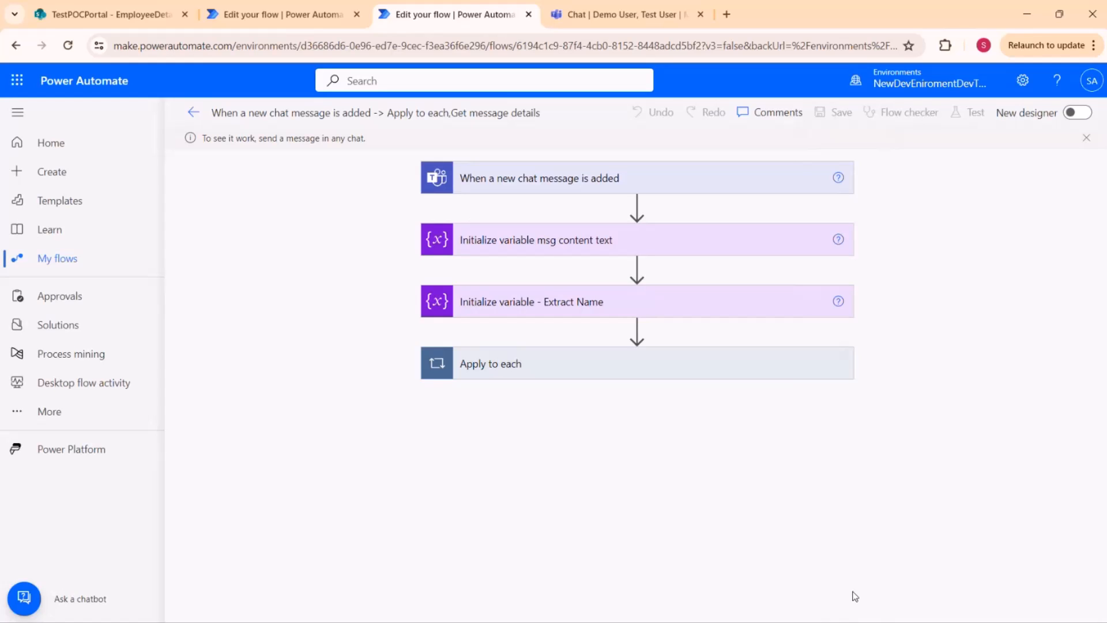
mouse_move(942, 286)
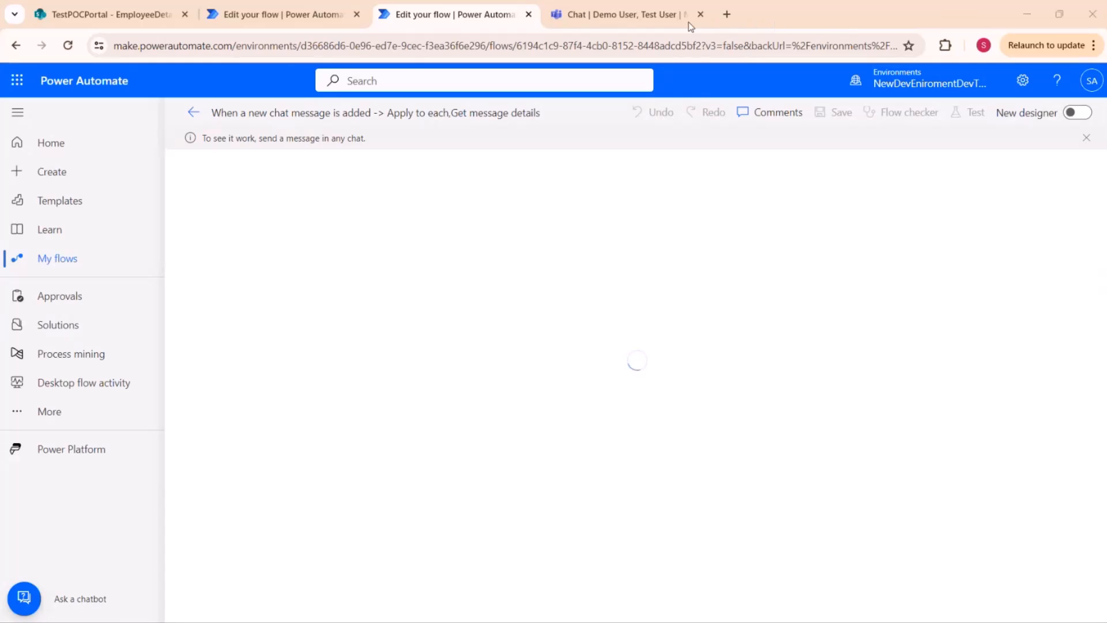
left_click(620, 15)
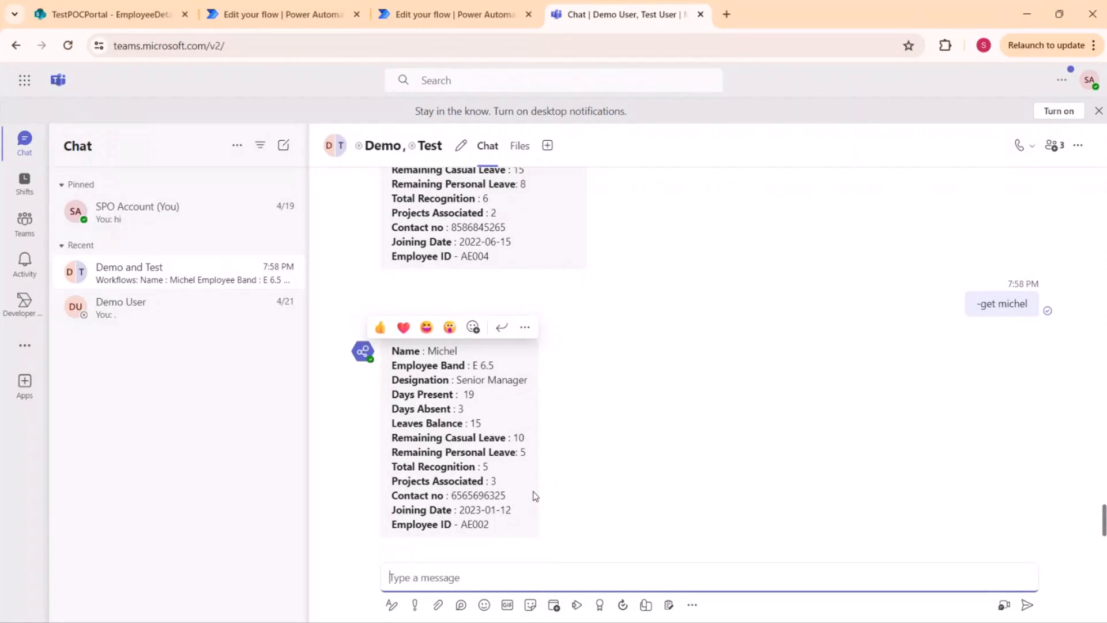
Send '-get james' in the chat and go to the Power Automate flow's run results.
type("-get")
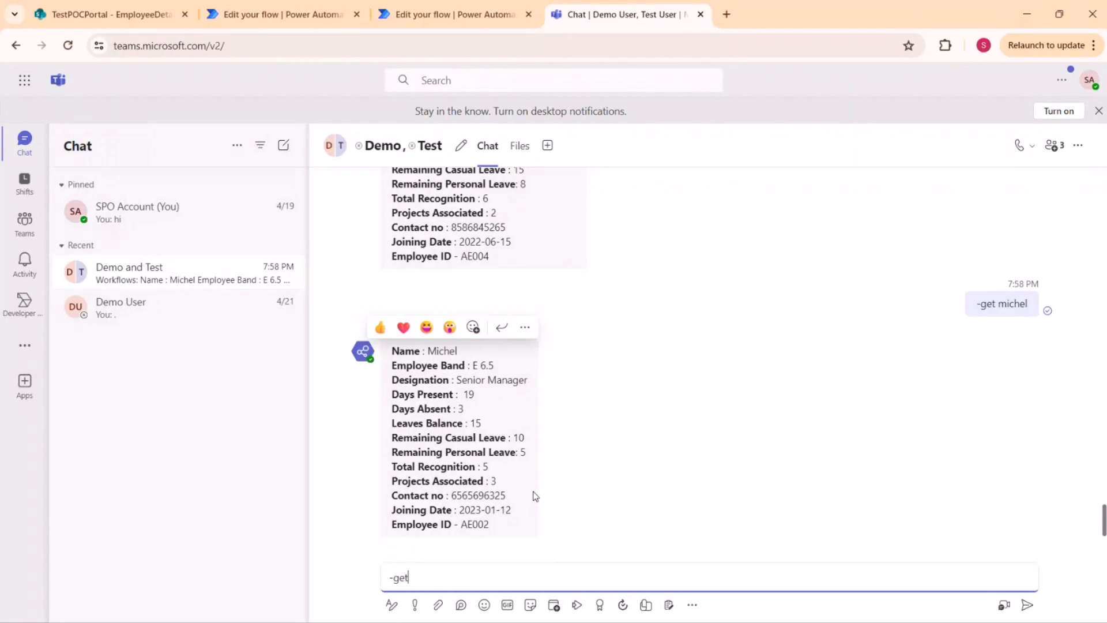
type("ja")
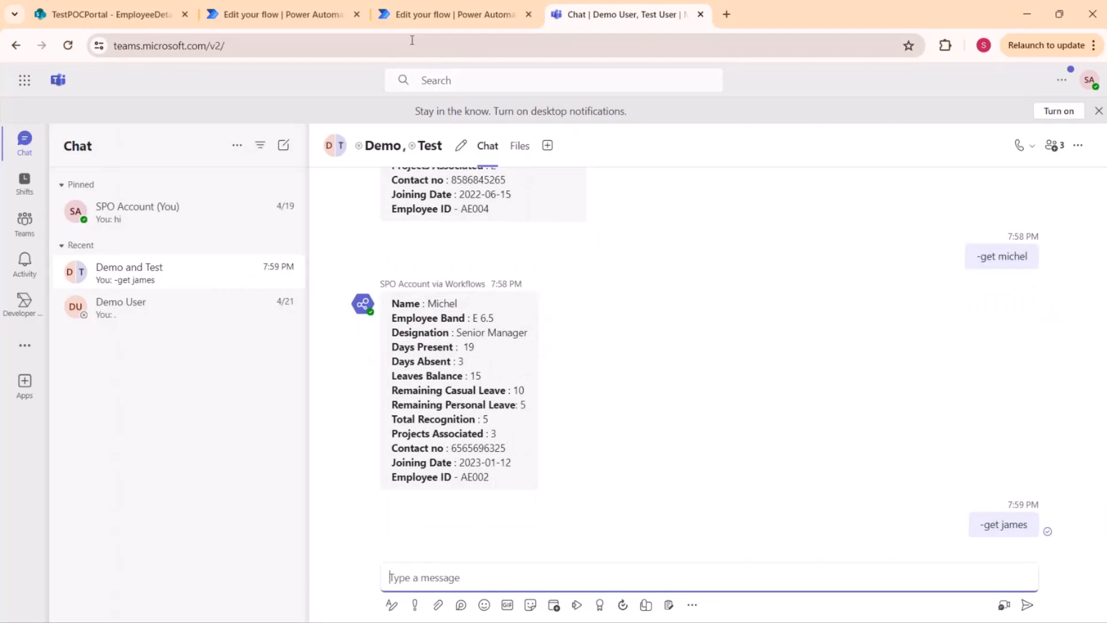
left_click(451, 15)
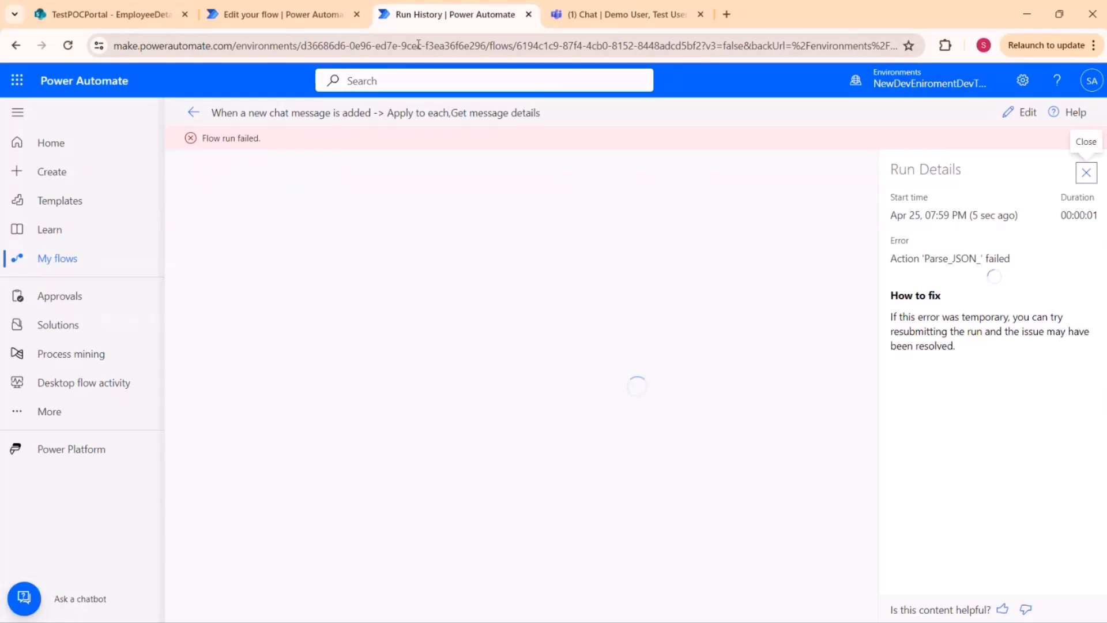
Leave the failed run, return to the flow overview and open the latest Succeeded run from 28-day history.
left_click(281, 14)
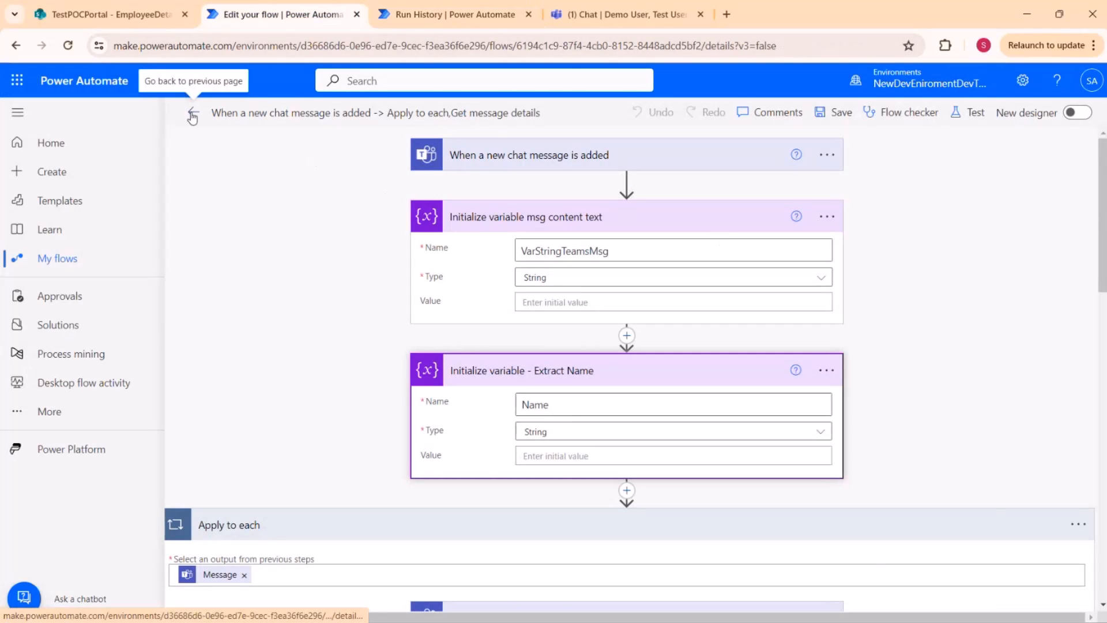
left_click(192, 113)
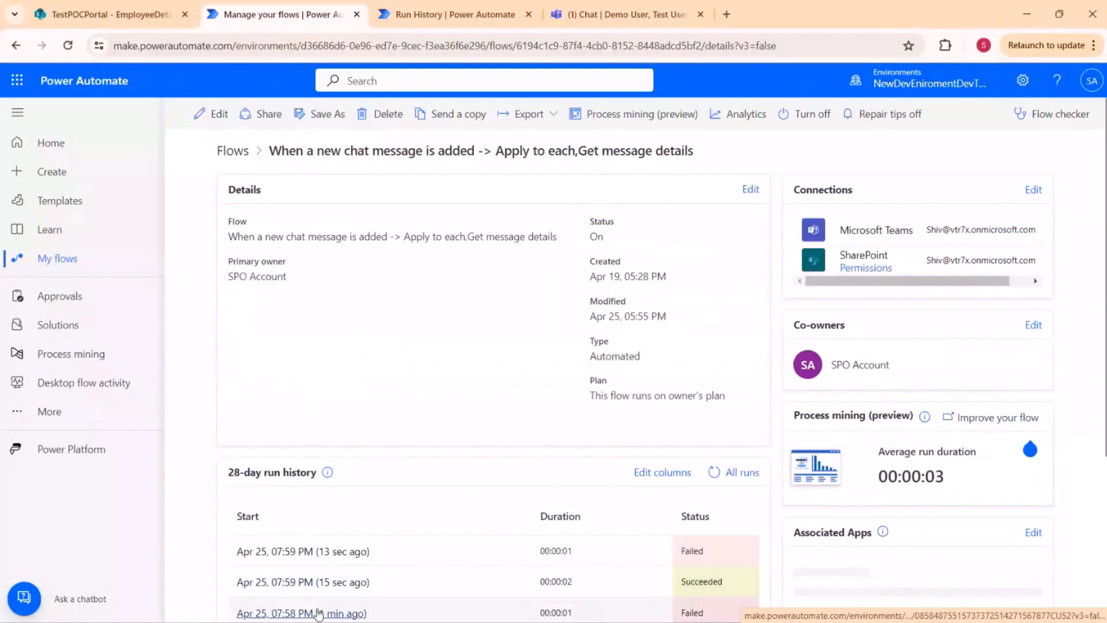
left_click(284, 613)
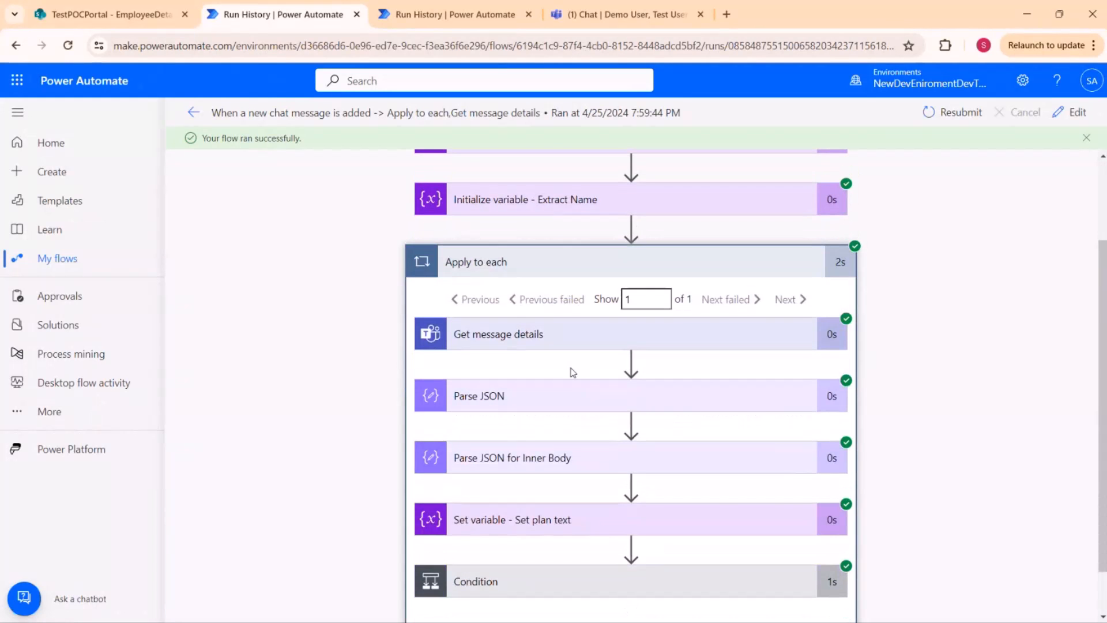
Show the Get message details raw outputs and pick out the body's plainTextContent value '-get james'.
scroll("down", 3)
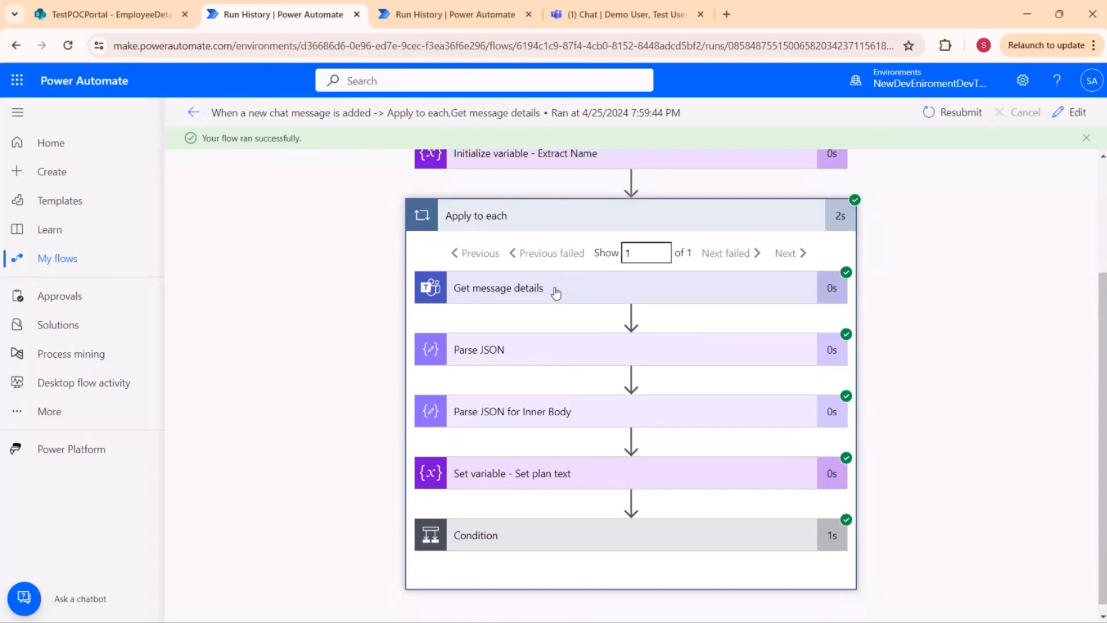
left_click(498, 288)
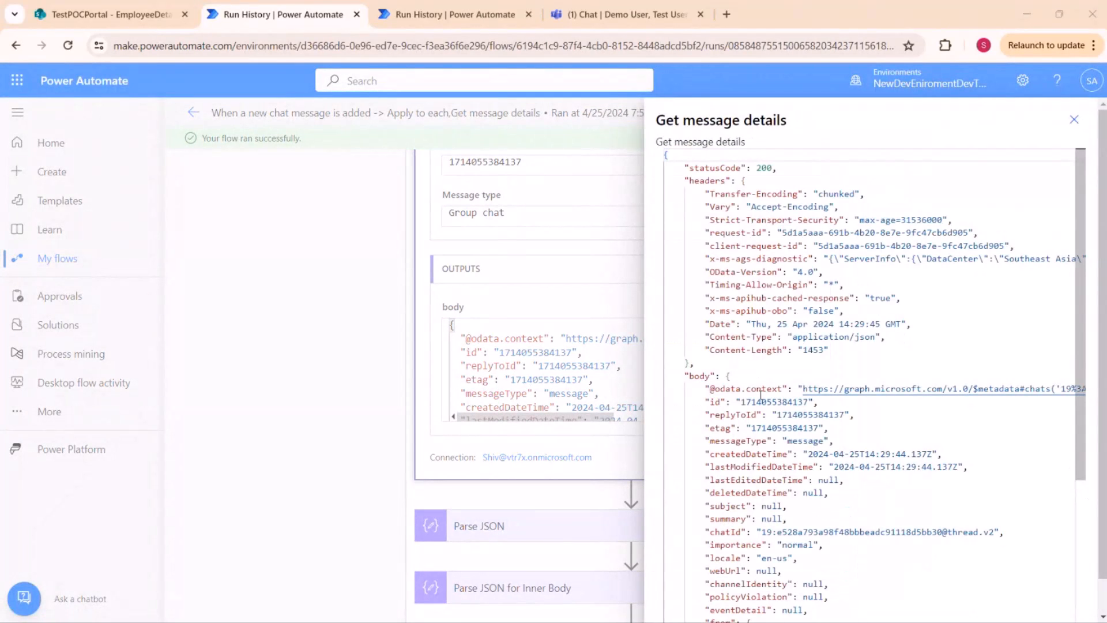
scroll("down", 3)
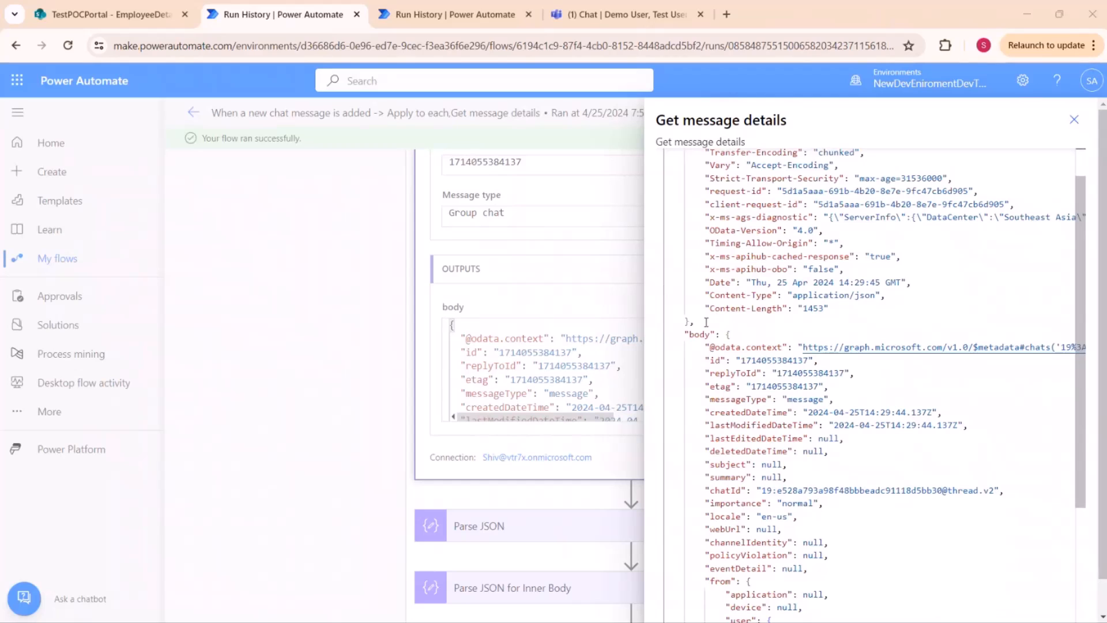
scroll("down", 3)
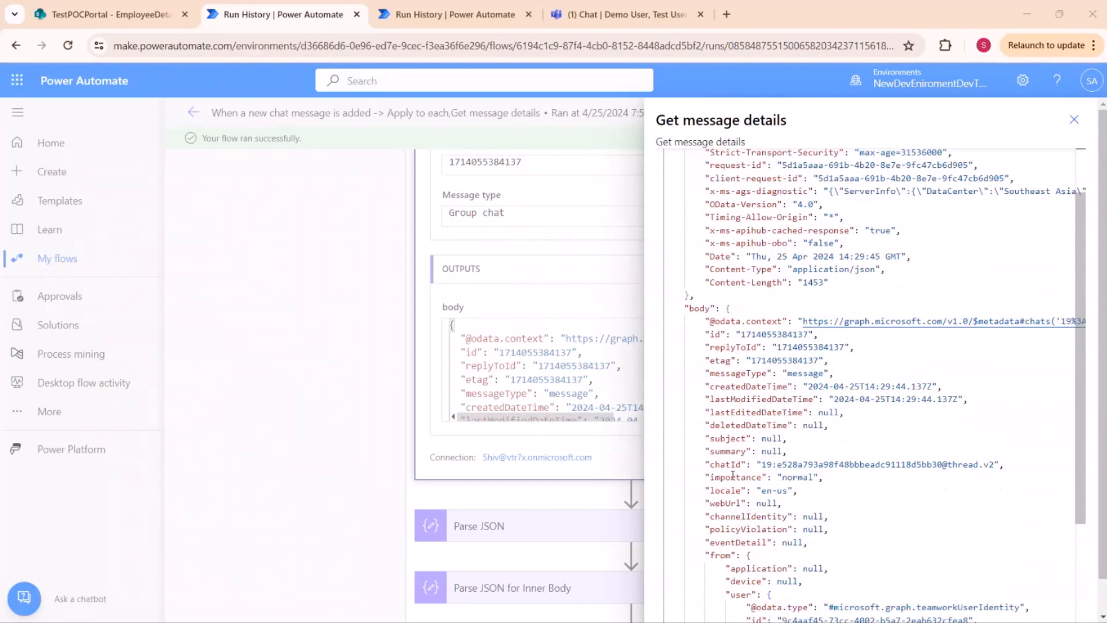
scroll("down", 3)
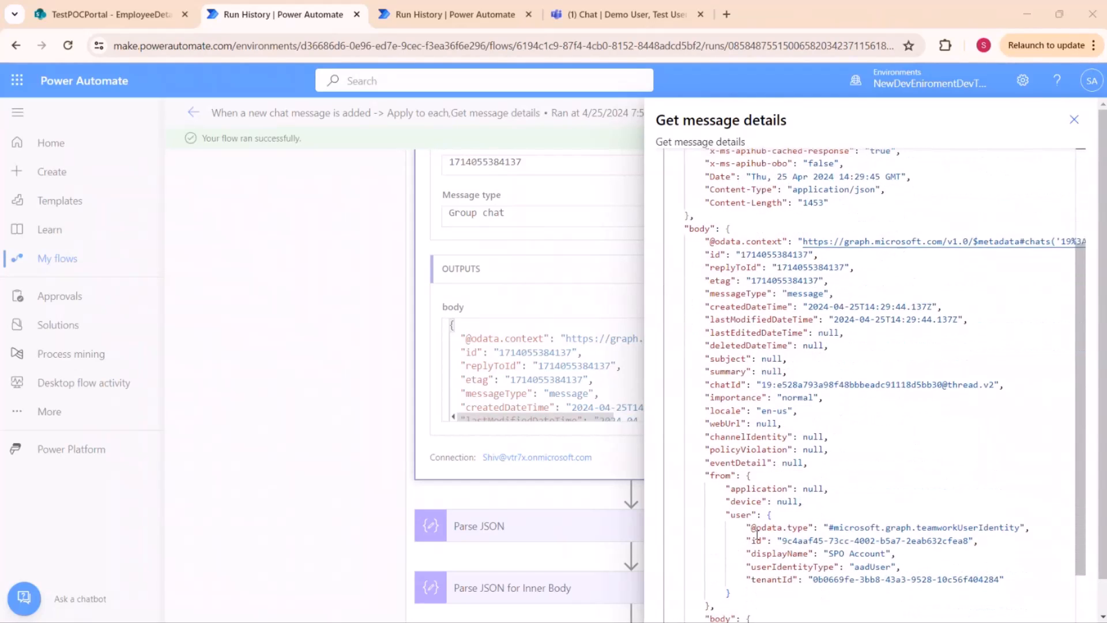
scroll("down", 3)
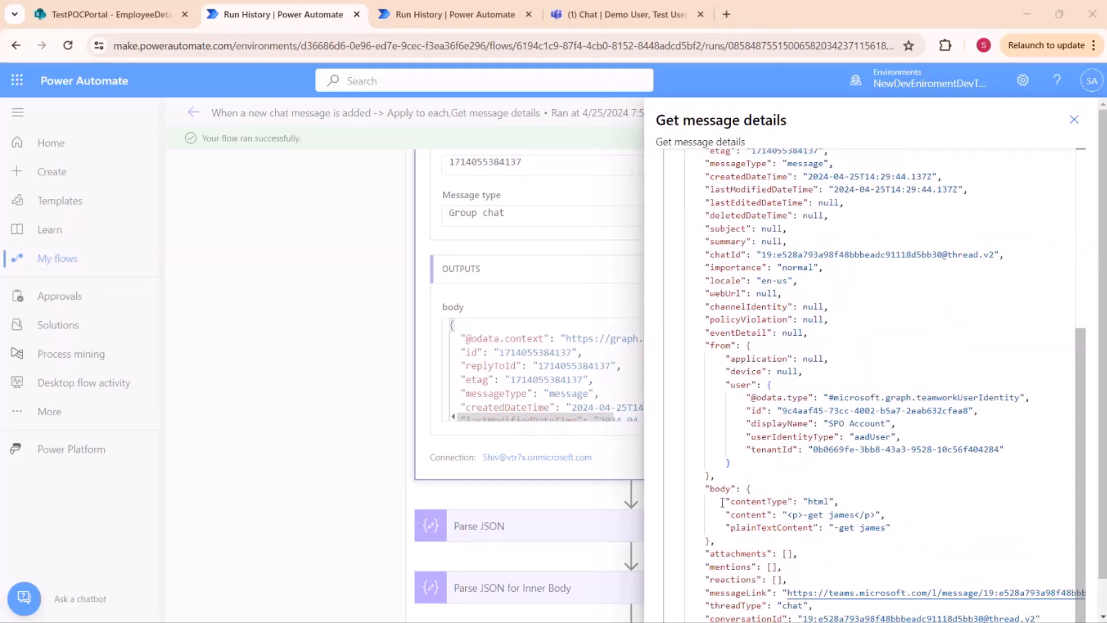
double_click(768, 528)
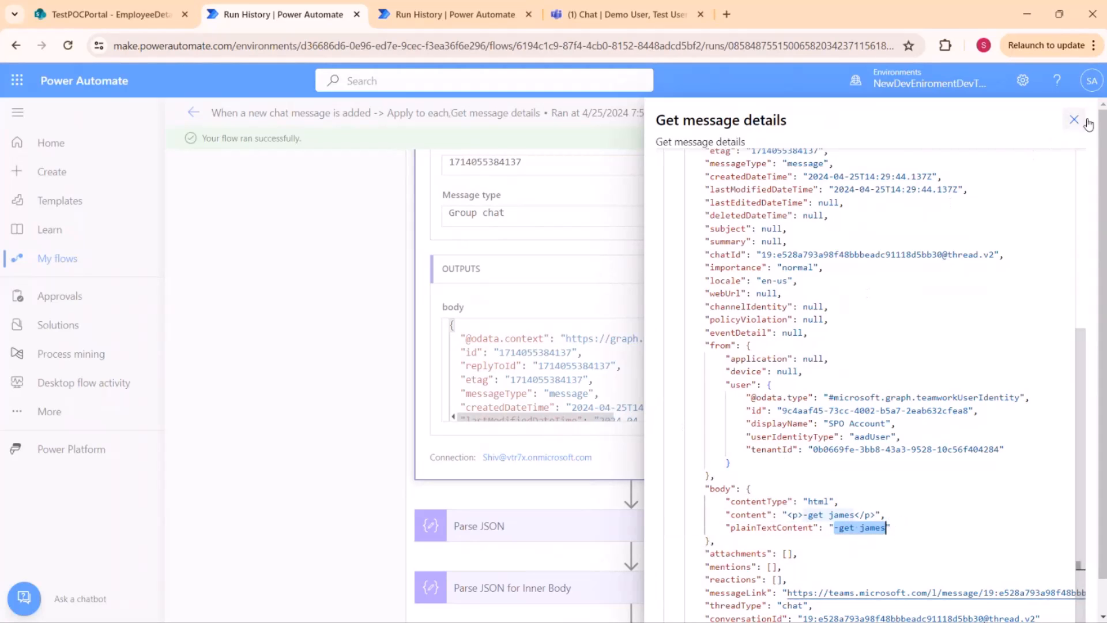
mouse_move(1054, 139)
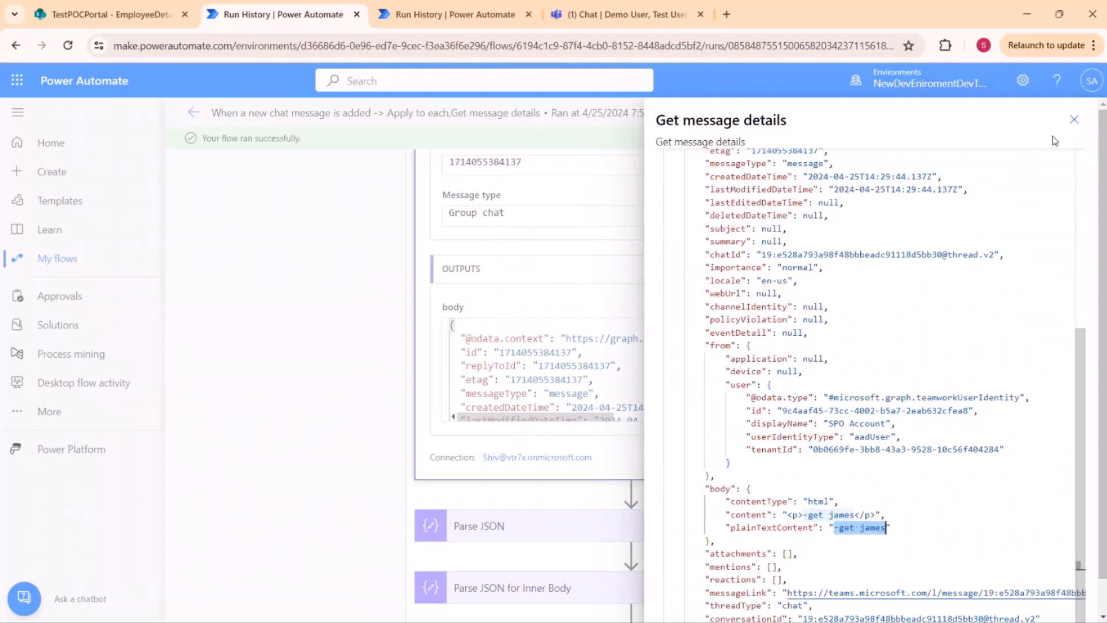
Close the raw outputs panel and scroll to the Parse JSON output body showing '-get james'.
left_click(1075, 119)
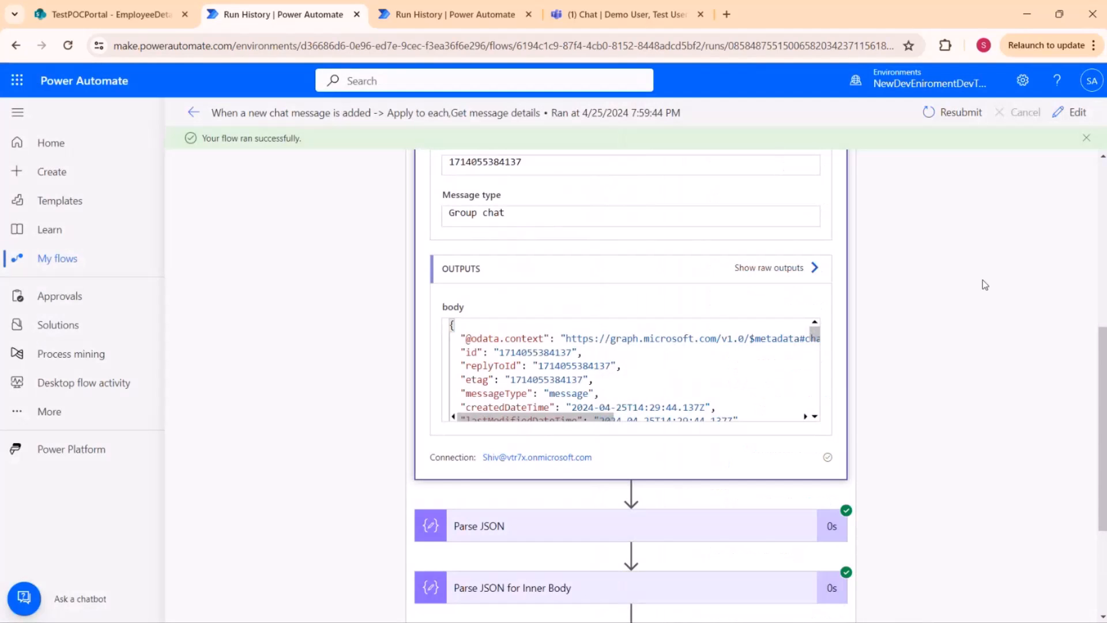
scroll("up", 3)
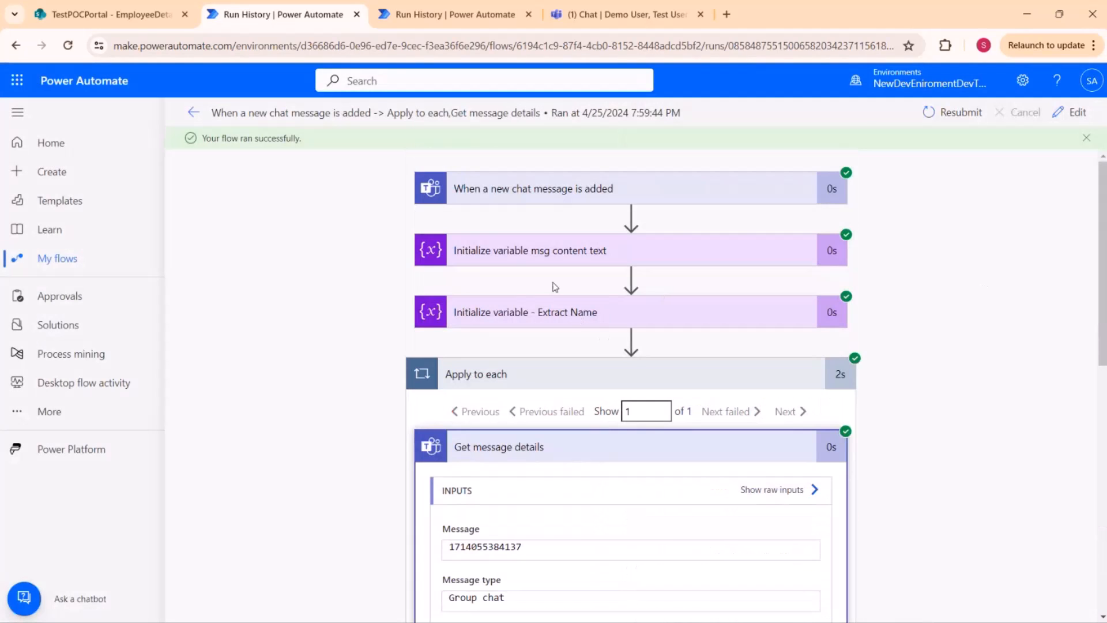
scroll("down", 3)
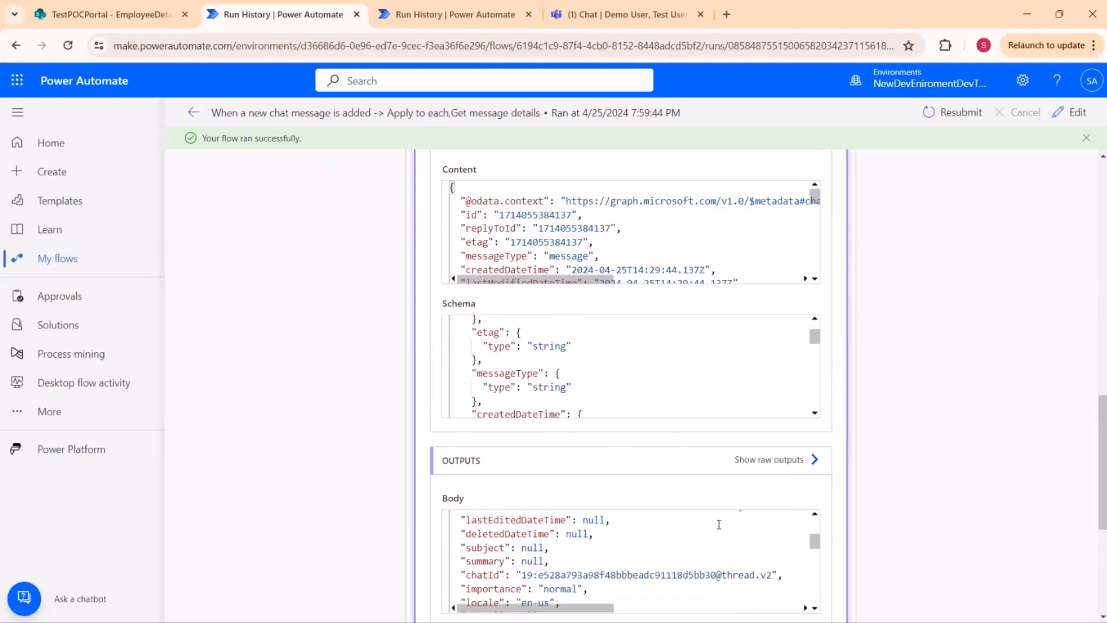
scroll("down", 3)
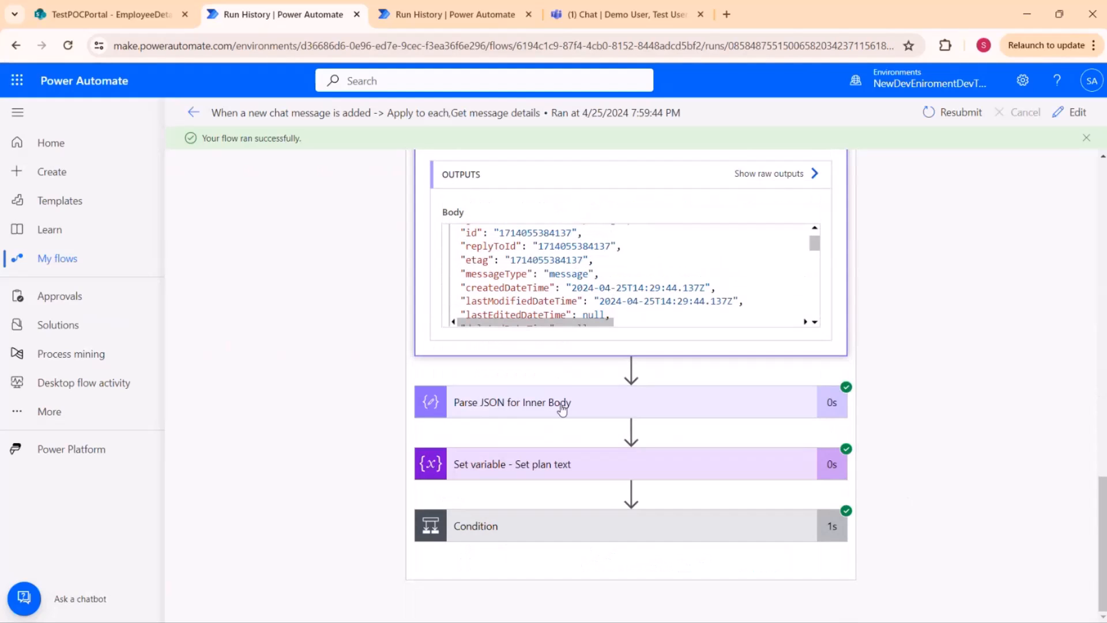
scroll("down", 3)
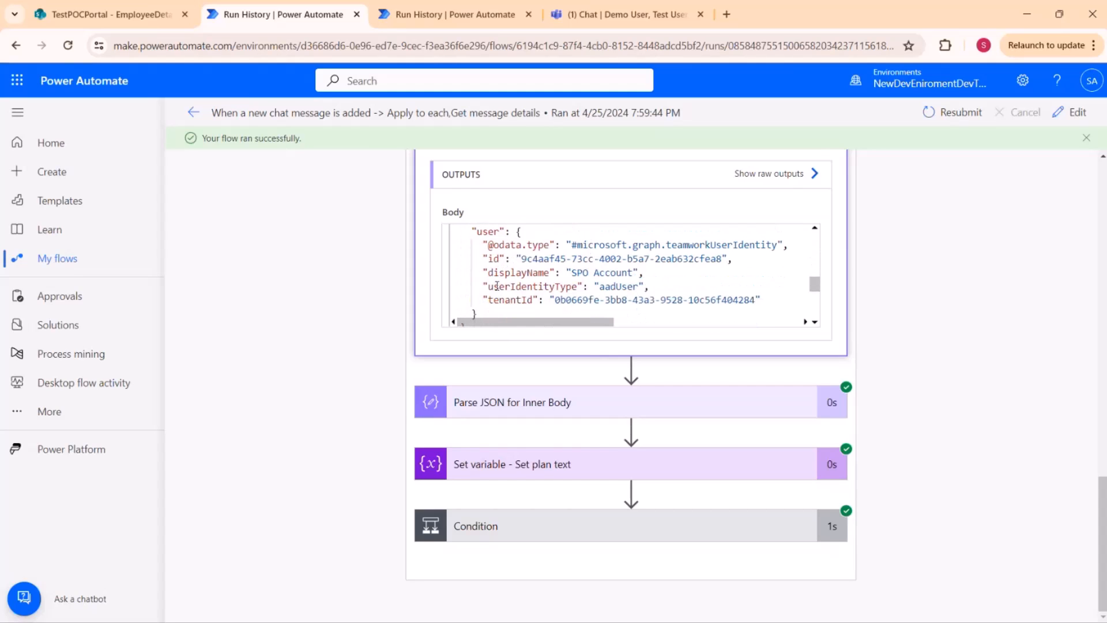
scroll("down", 3)
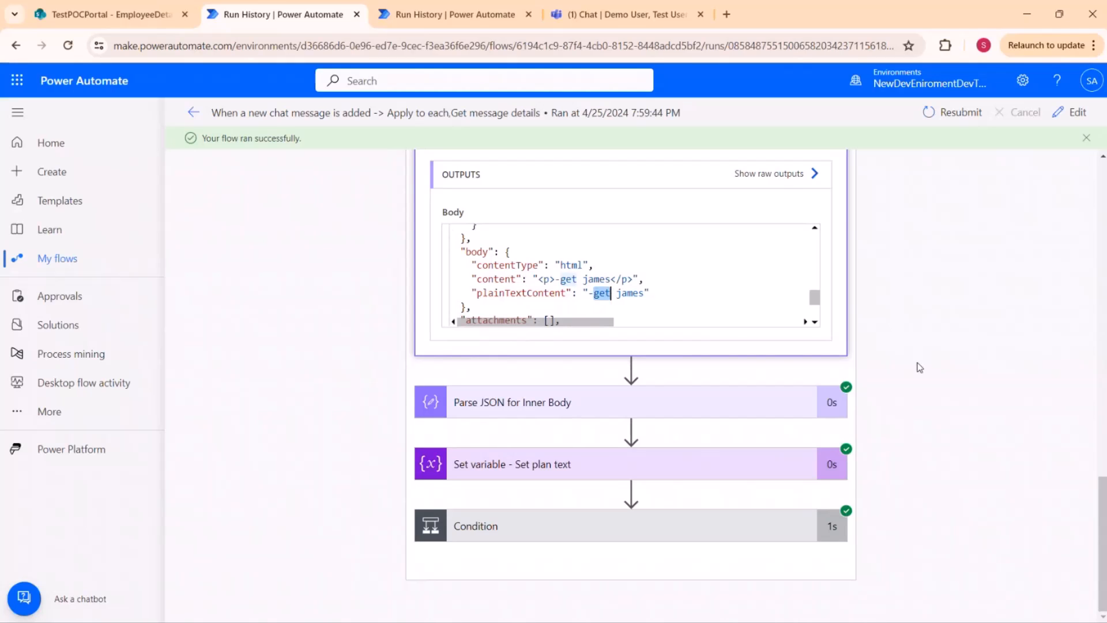
Expand Parse JSON for Inner Body and view Set plan text assigning VarStringTeamsMsg '-get james'.
left_click(512, 403)
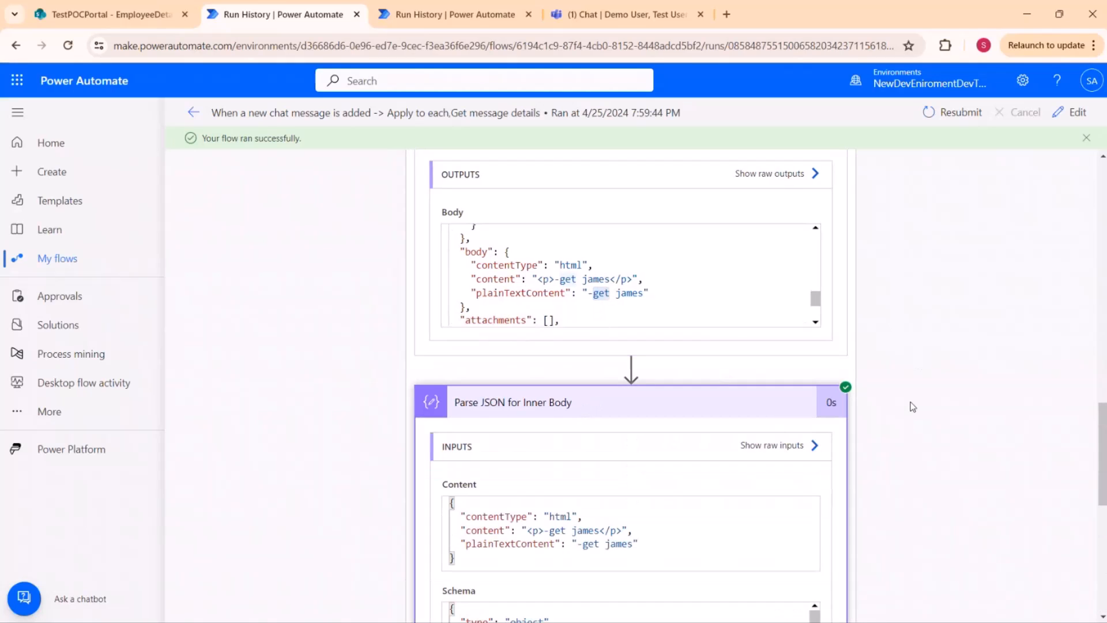
scroll("down", 3)
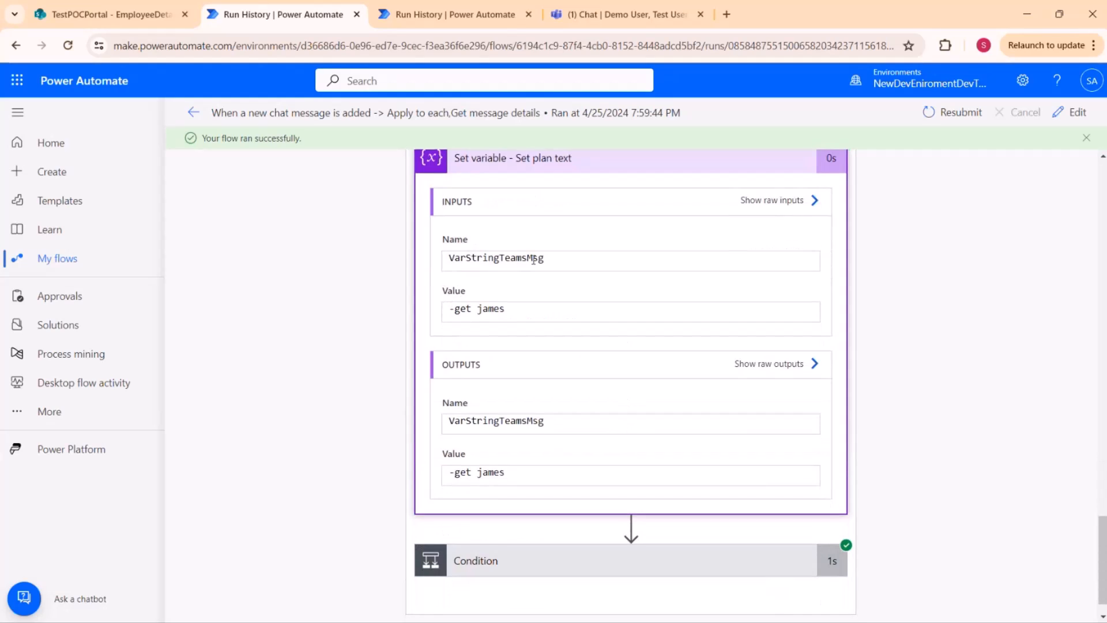
scroll("down", 3)
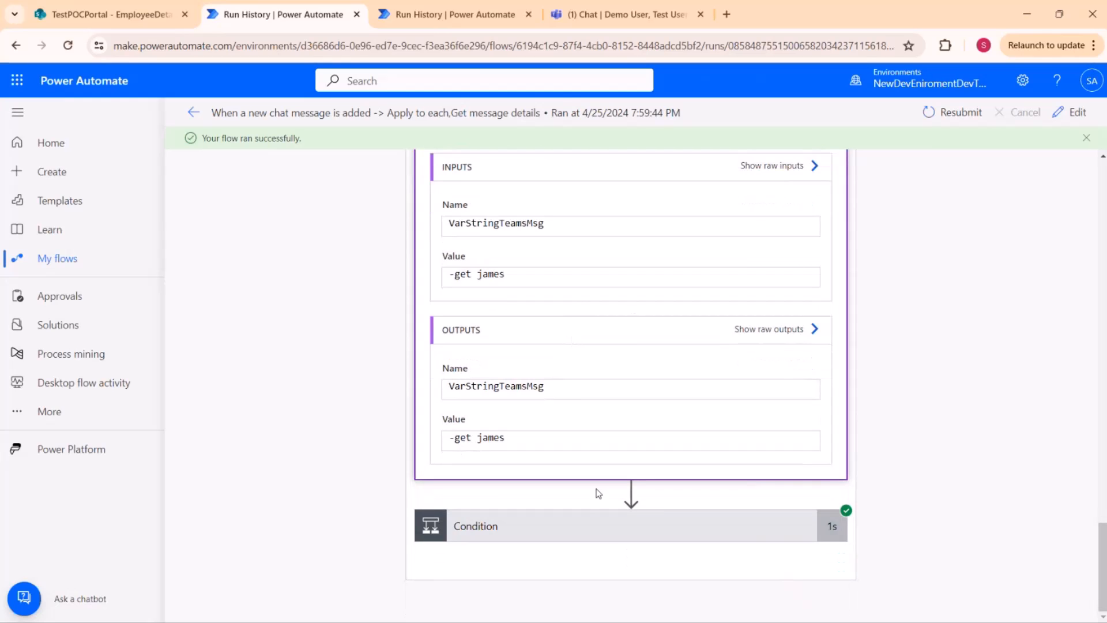
Scroll through the Condition's true result, Name set to 'james', and Get items inputs for TestPOCPortal.
scroll("down", 3)
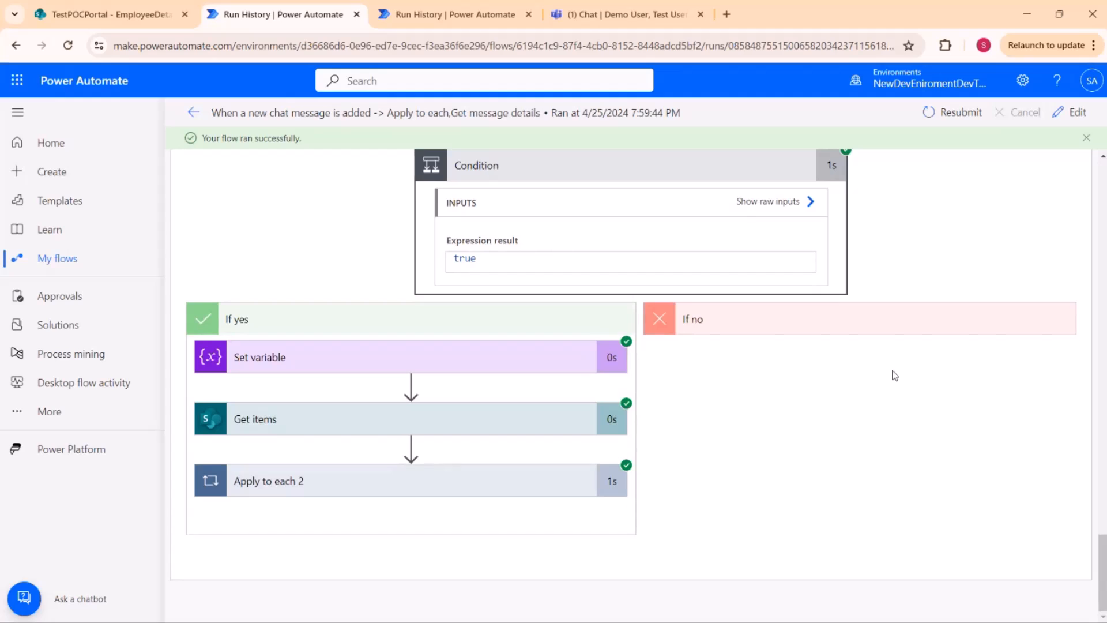
mouse_move(597, 222)
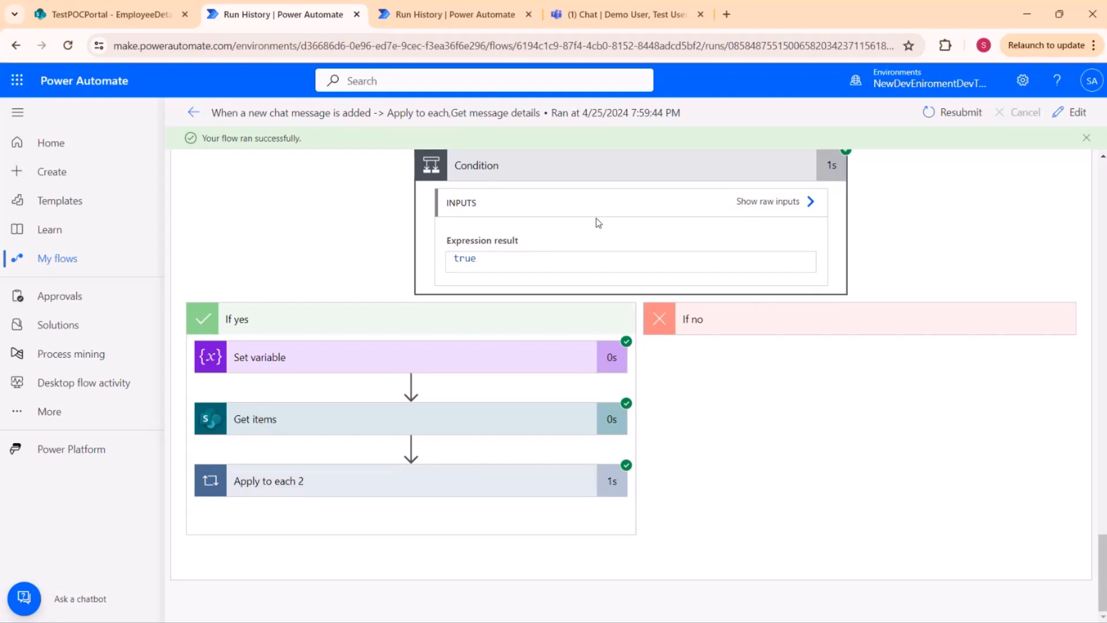
mouse_move(520, 259)
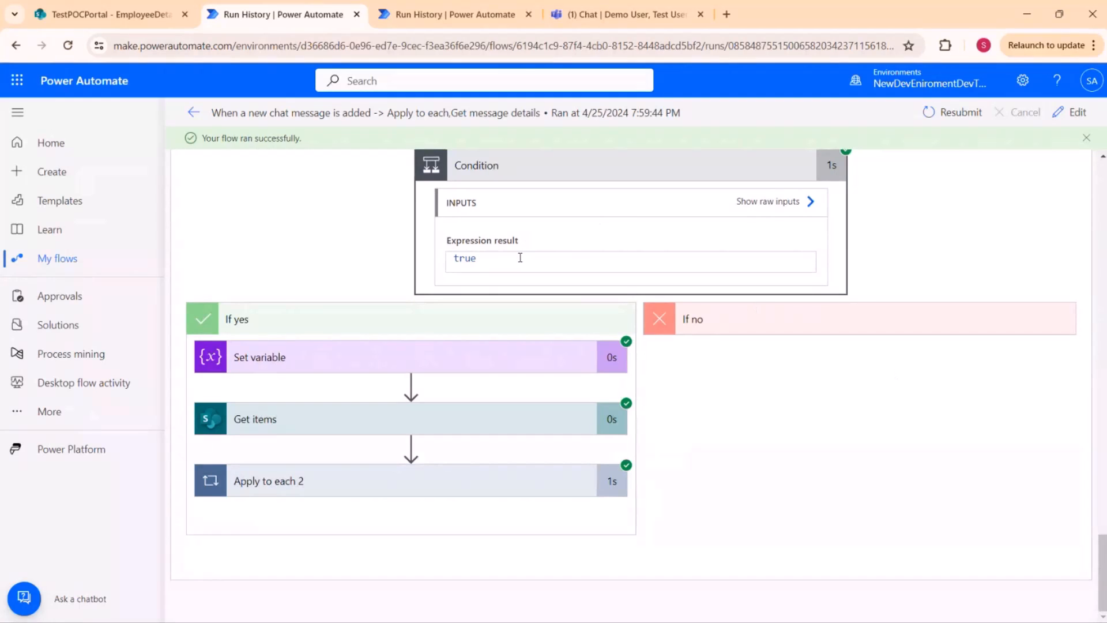
mouse_move(450, 350)
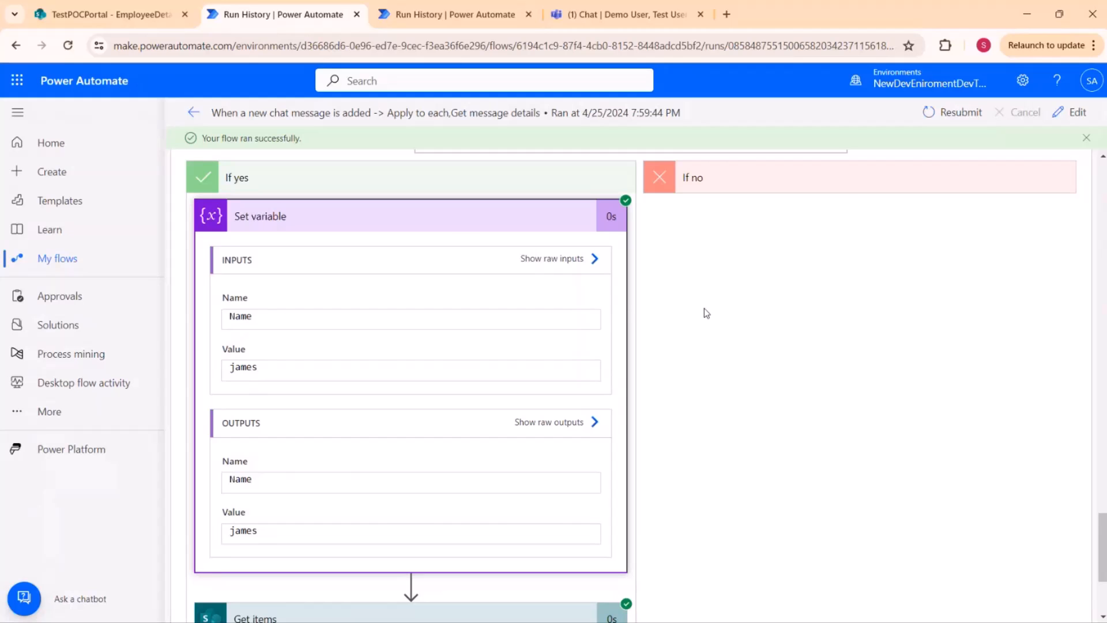
scroll("down", 3)
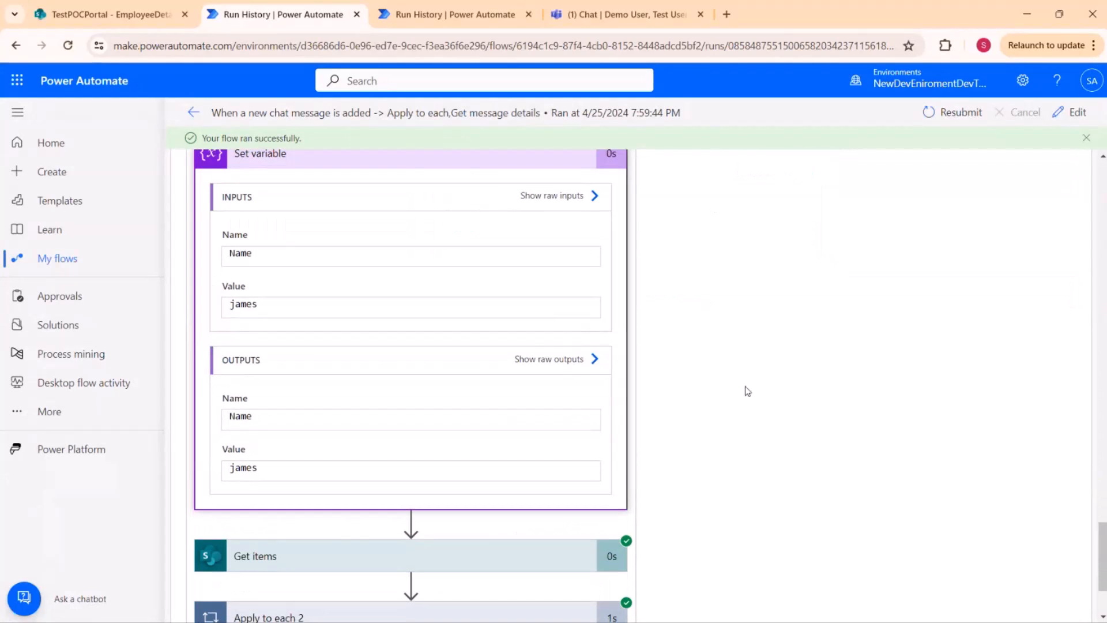
scroll("down", 3)
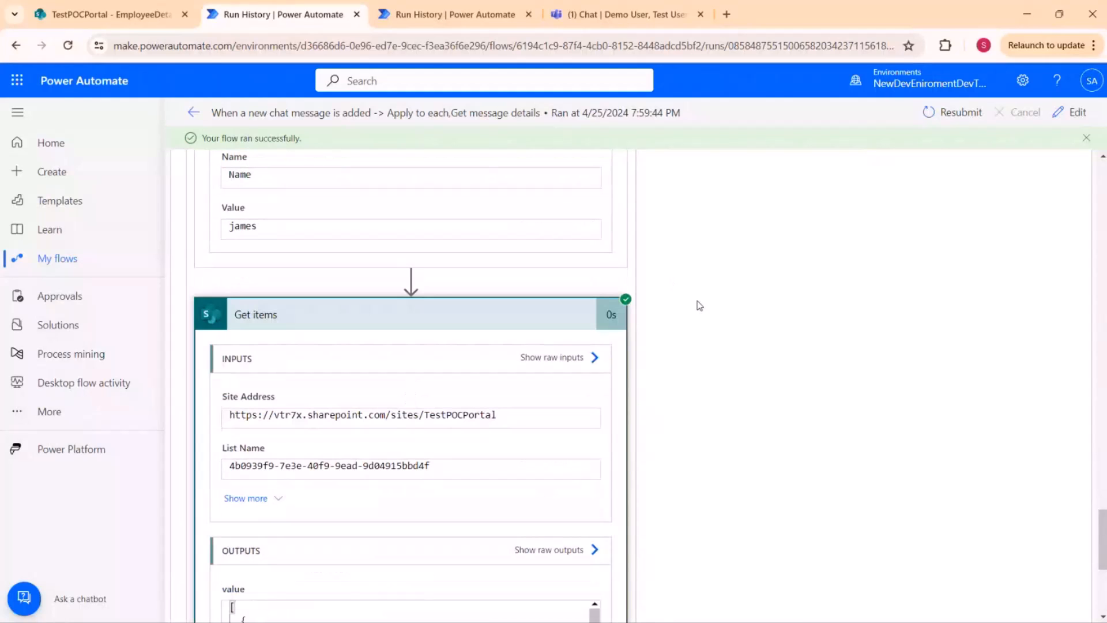
mouse_move(327, 311)
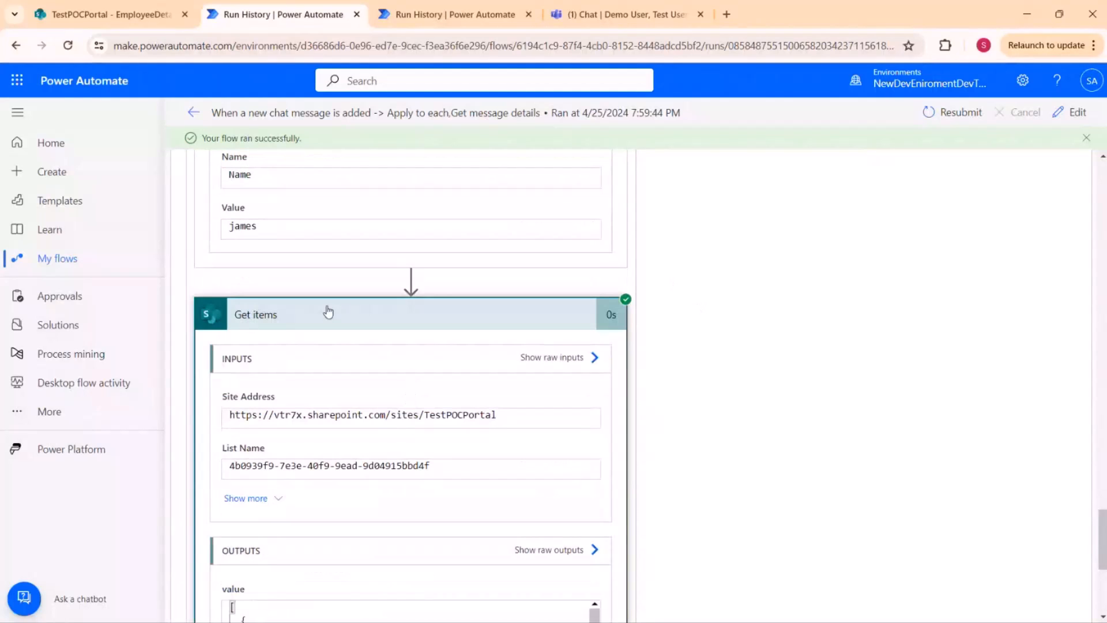
mouse_move(752, 388)
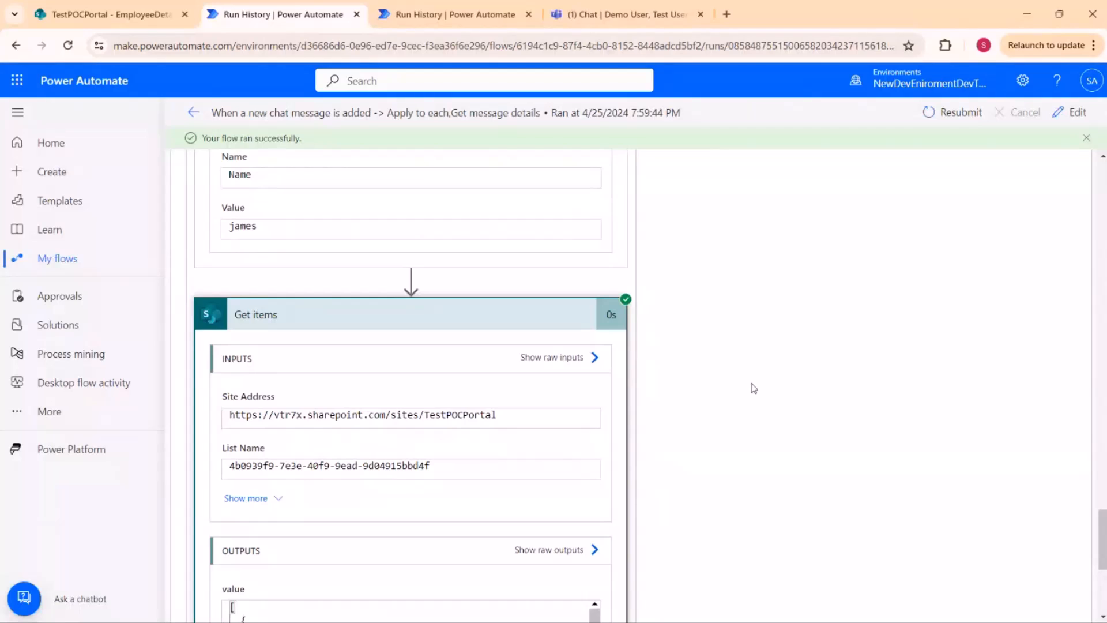
Review Get items returning James's record and the Post message success, then bring Teams to the front.
scroll("down", 3)
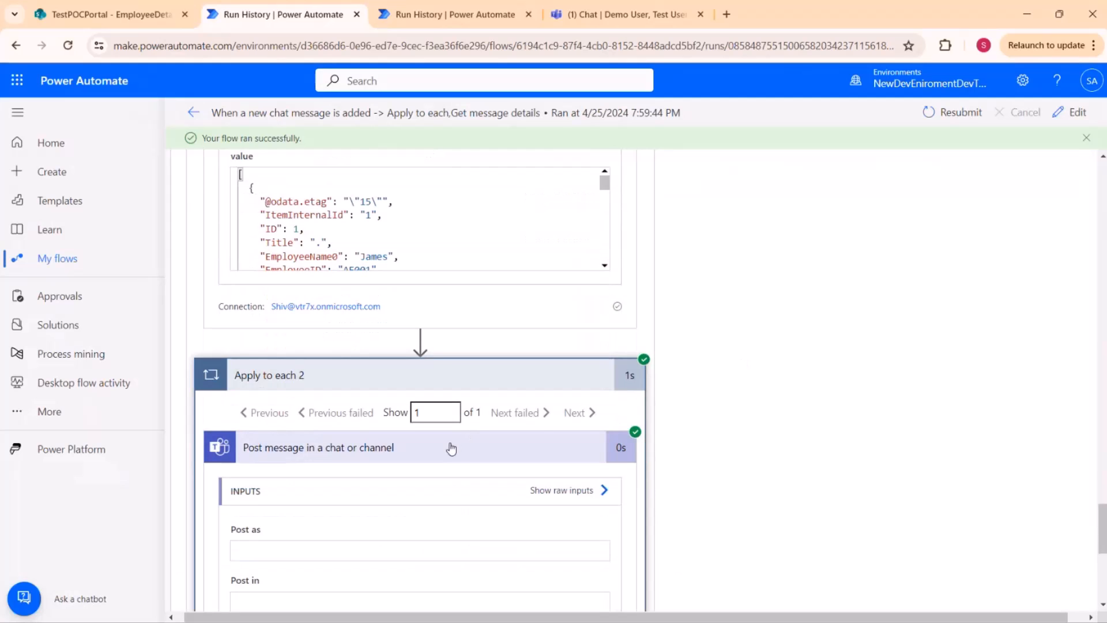
scroll("down", 3)
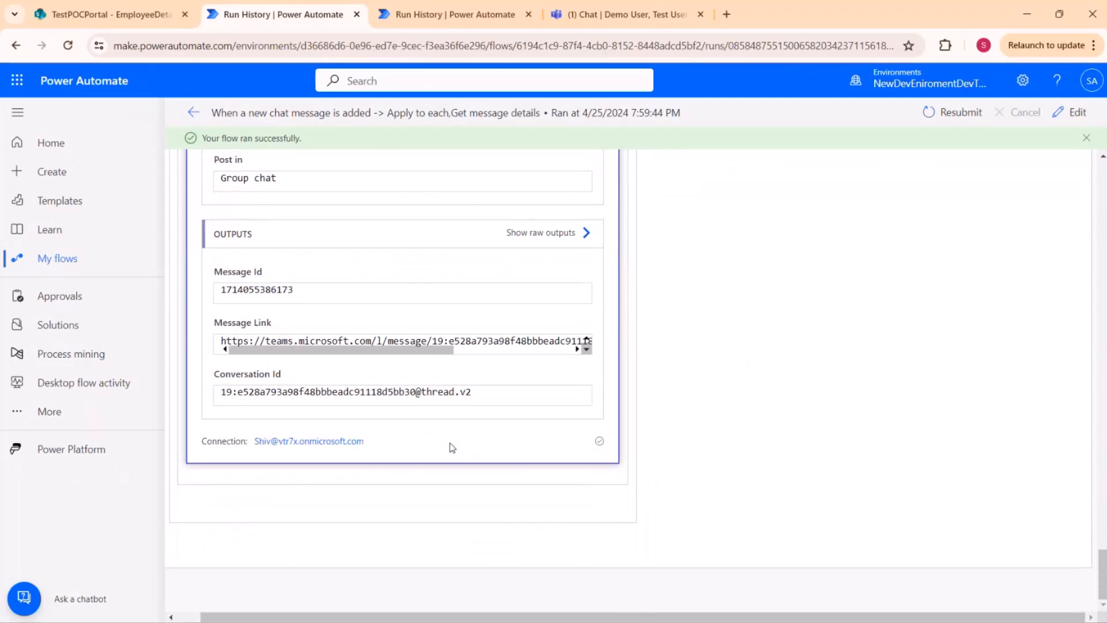
mouse_move(509, 401)
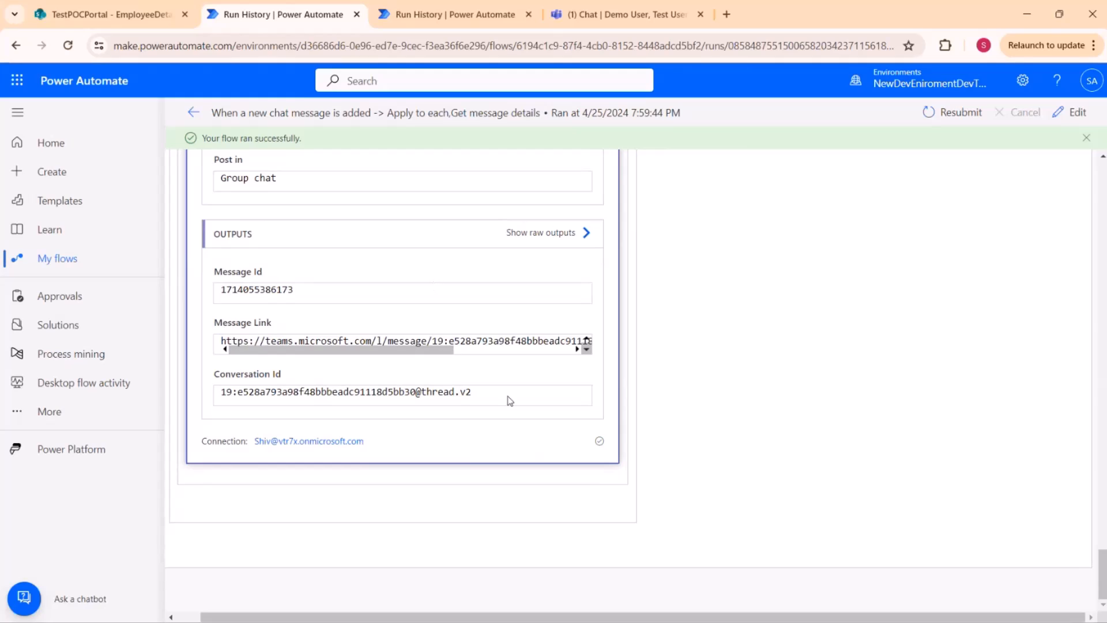
mouse_move(604, 208)
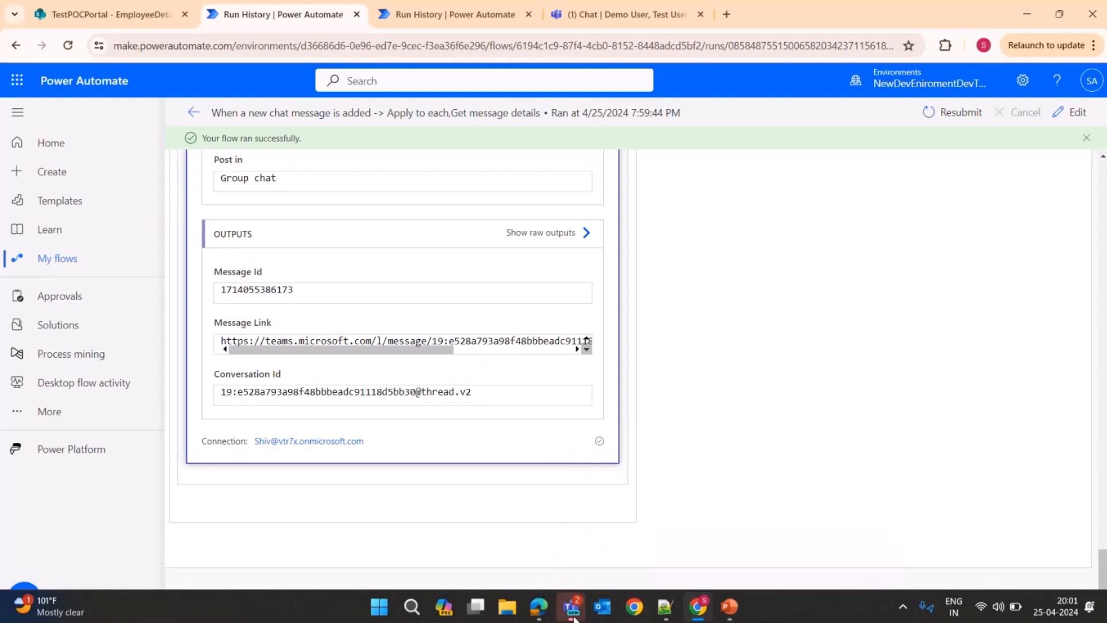
left_click(571, 606)
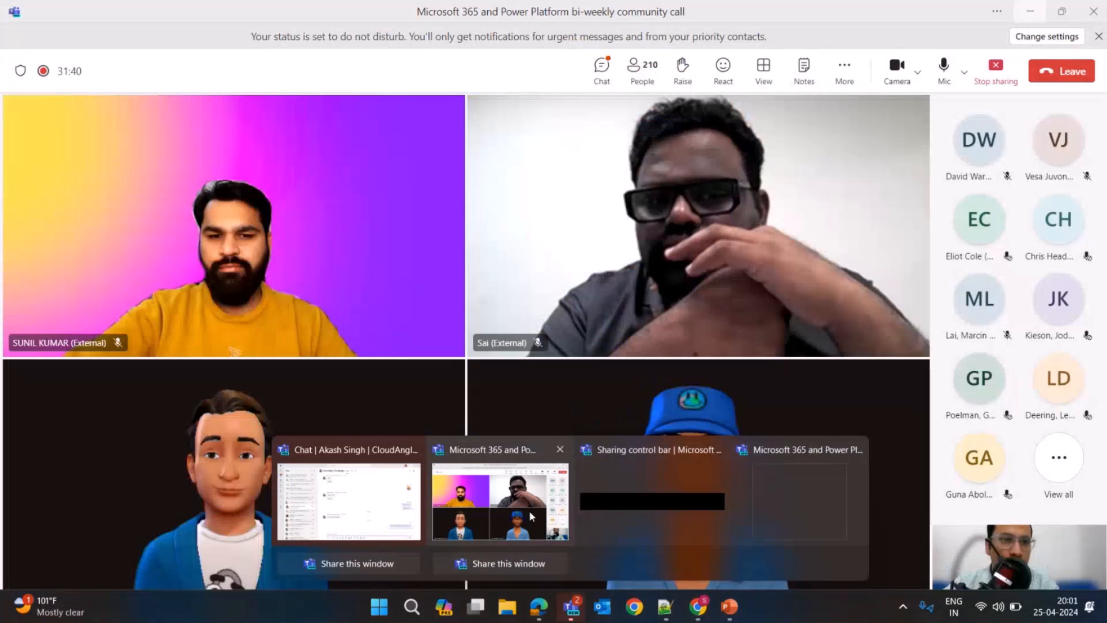